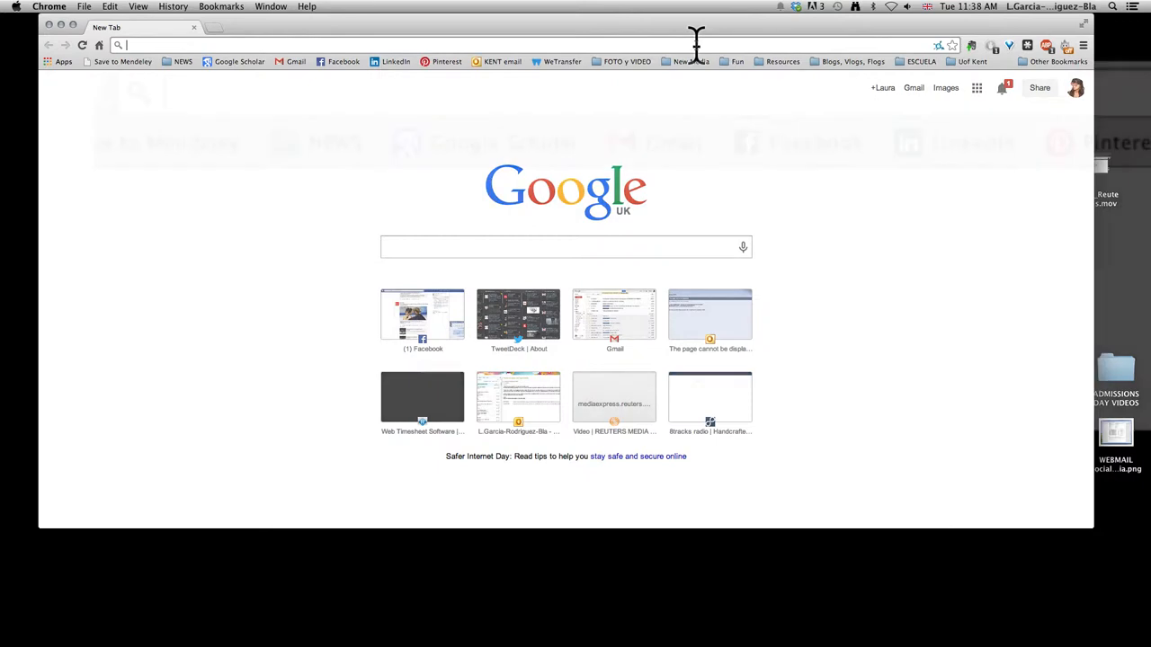
Go to mediaexpress.reuters.com from the address bar suggestion for 'reute'.
type("reuters")
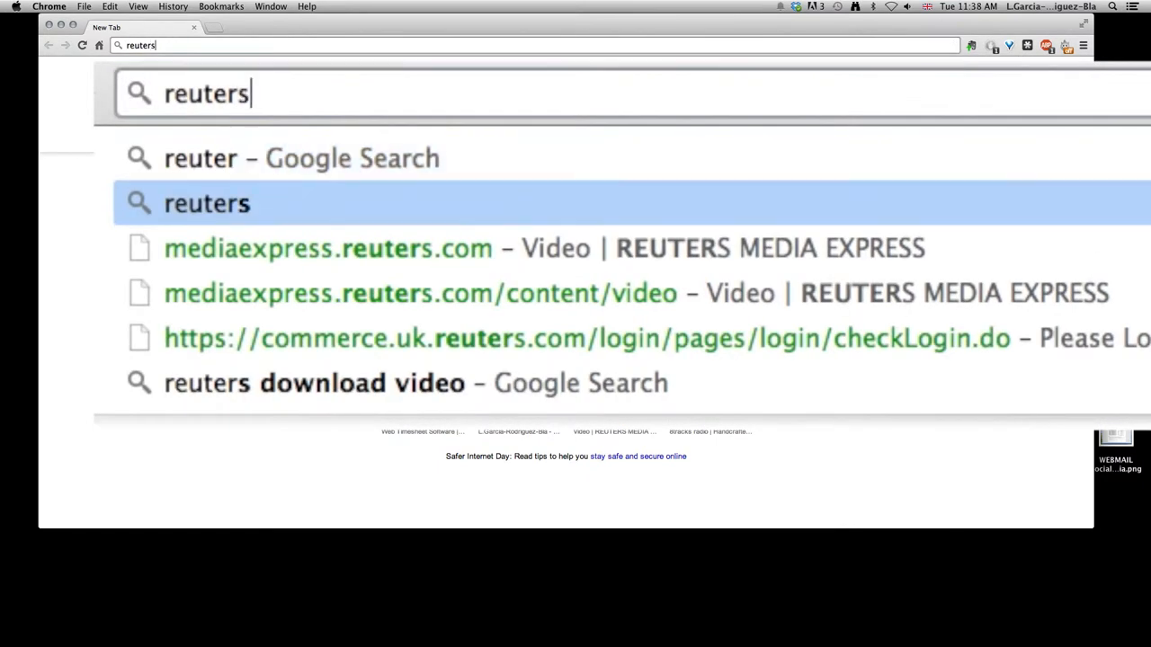
left_click(327, 248)
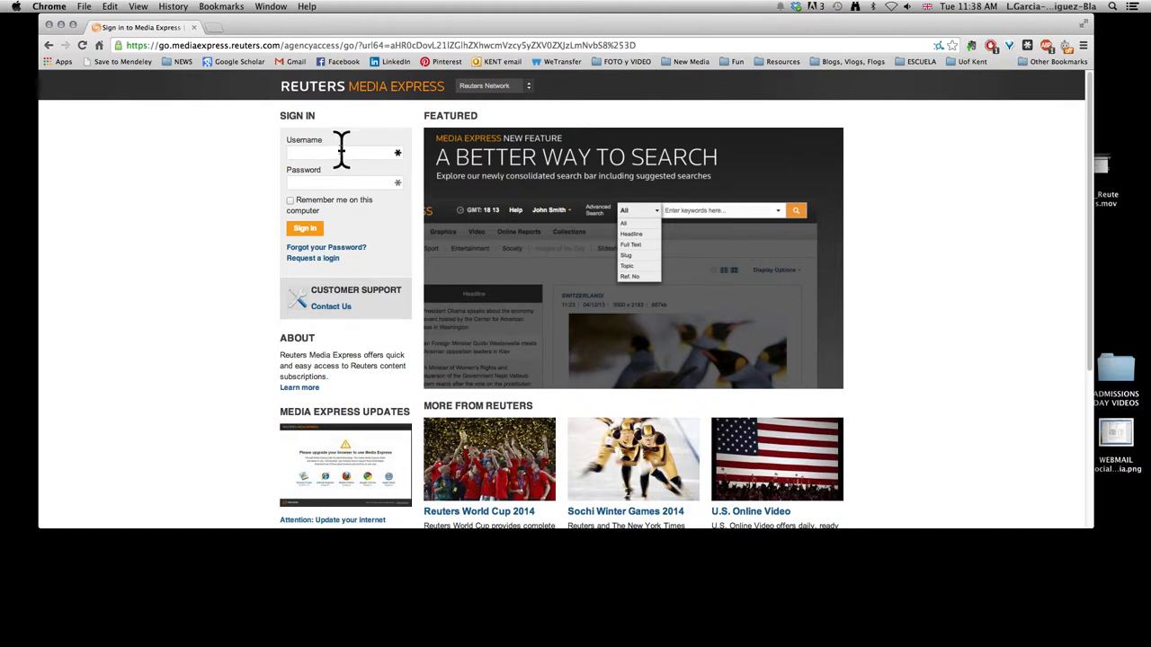
type("CfjReuters")
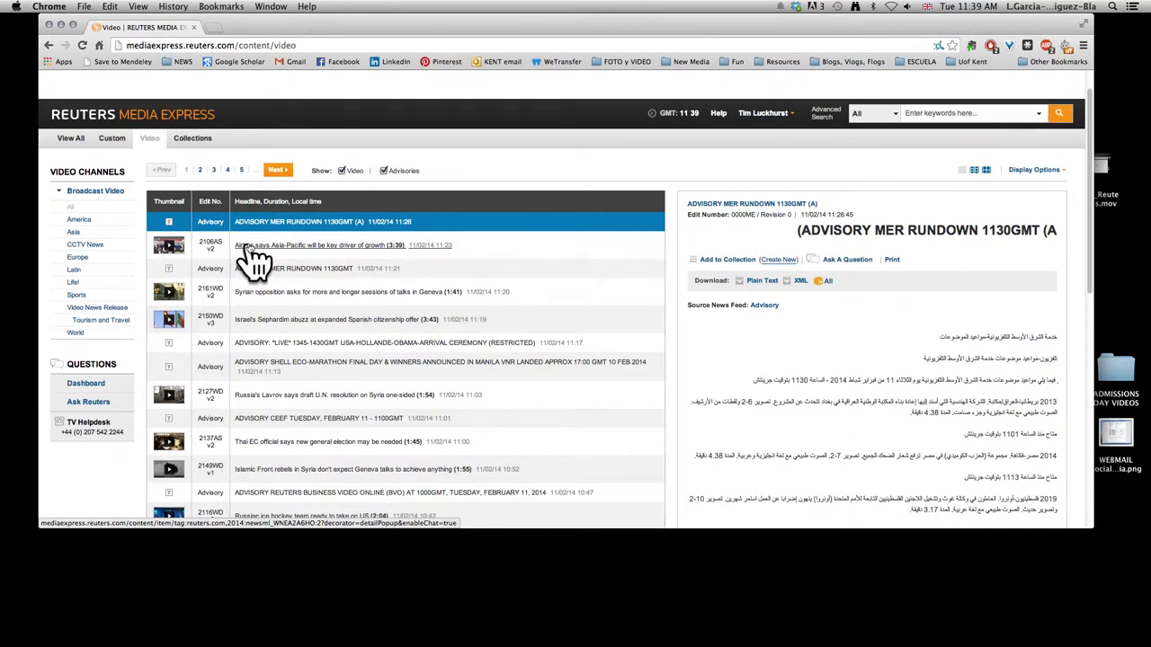
mouse_move(262, 266)
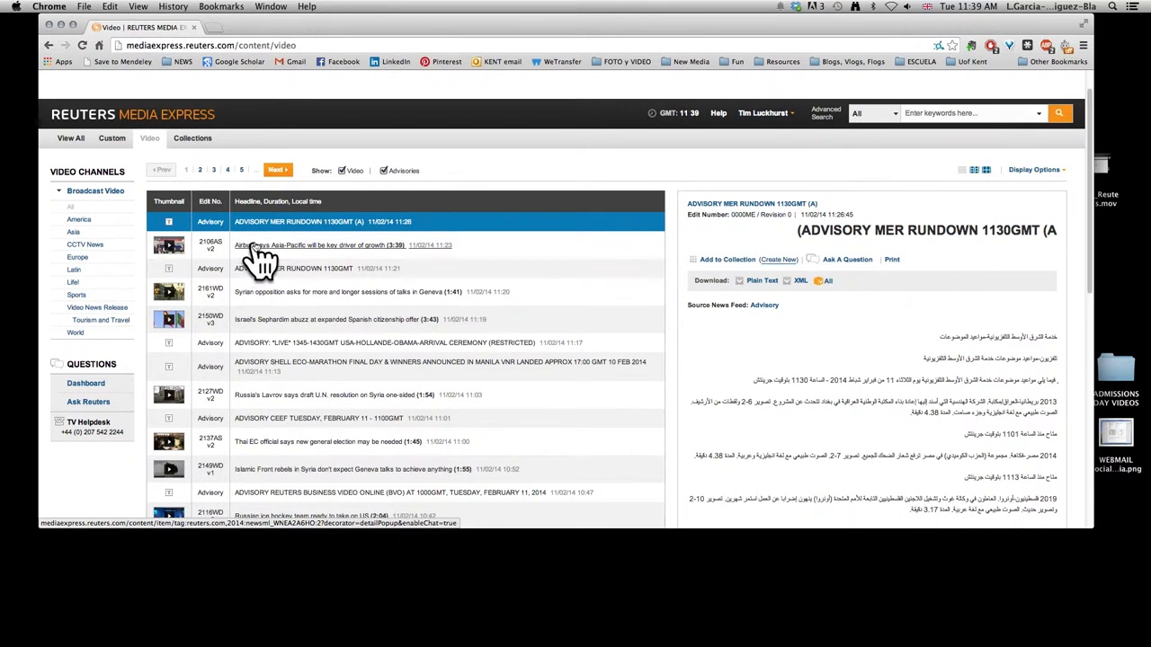
mouse_move(266, 261)
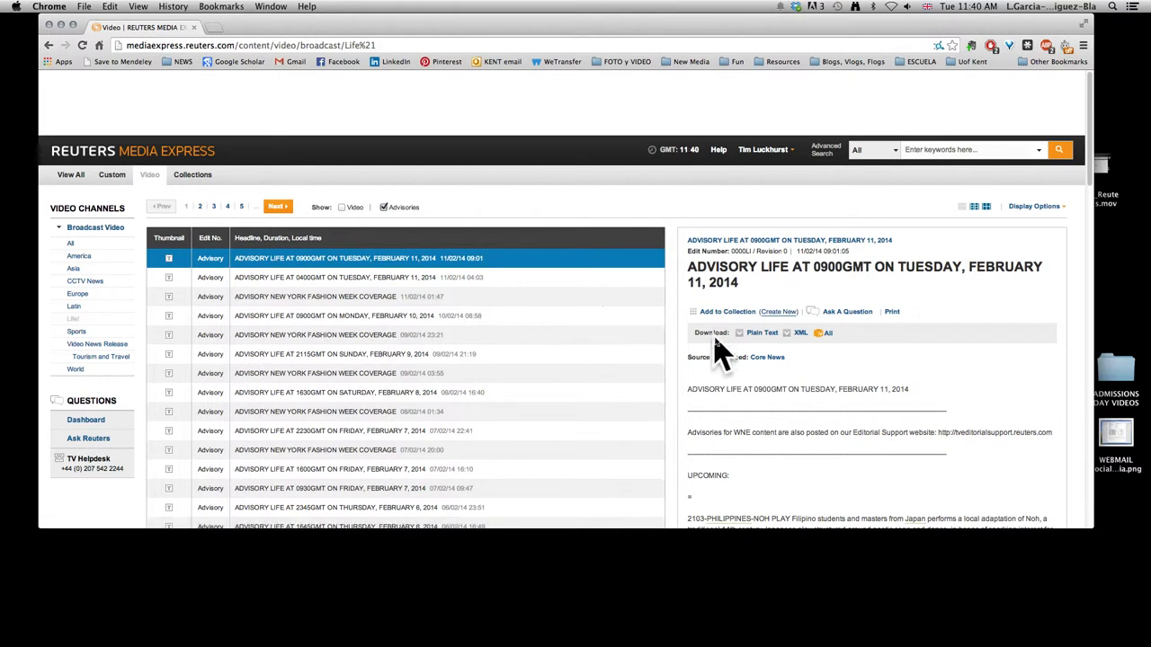
Scroll through the upcoming story listings of the 0900GMT February 11 advisory.
scroll("down", 3)
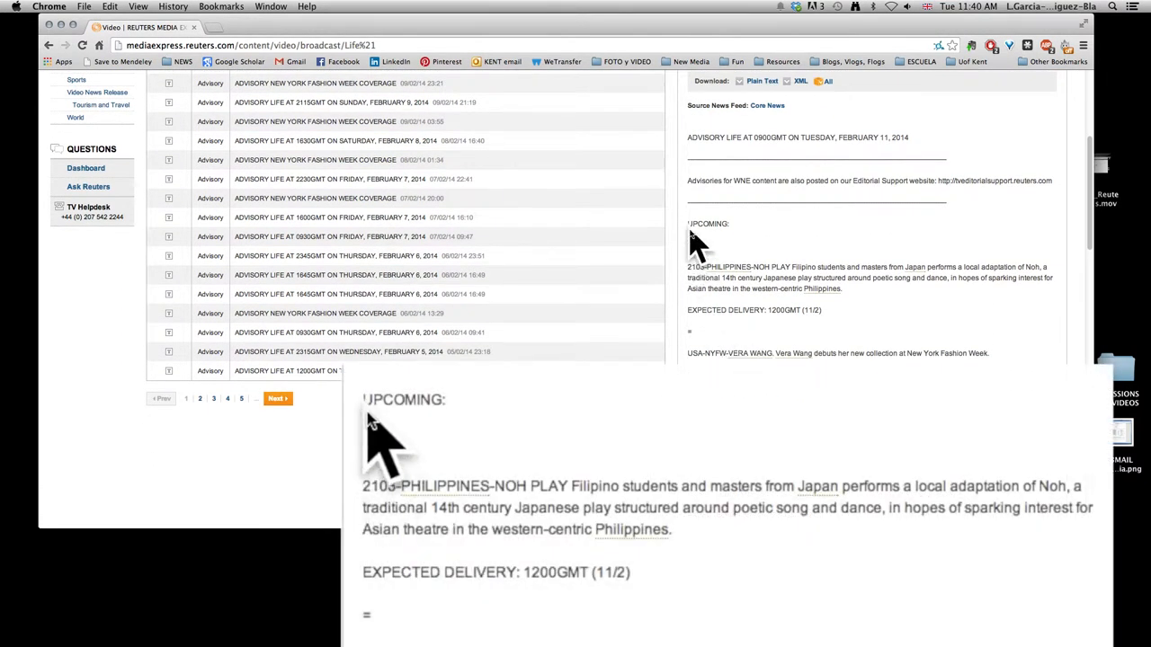
mouse_move(630, 611)
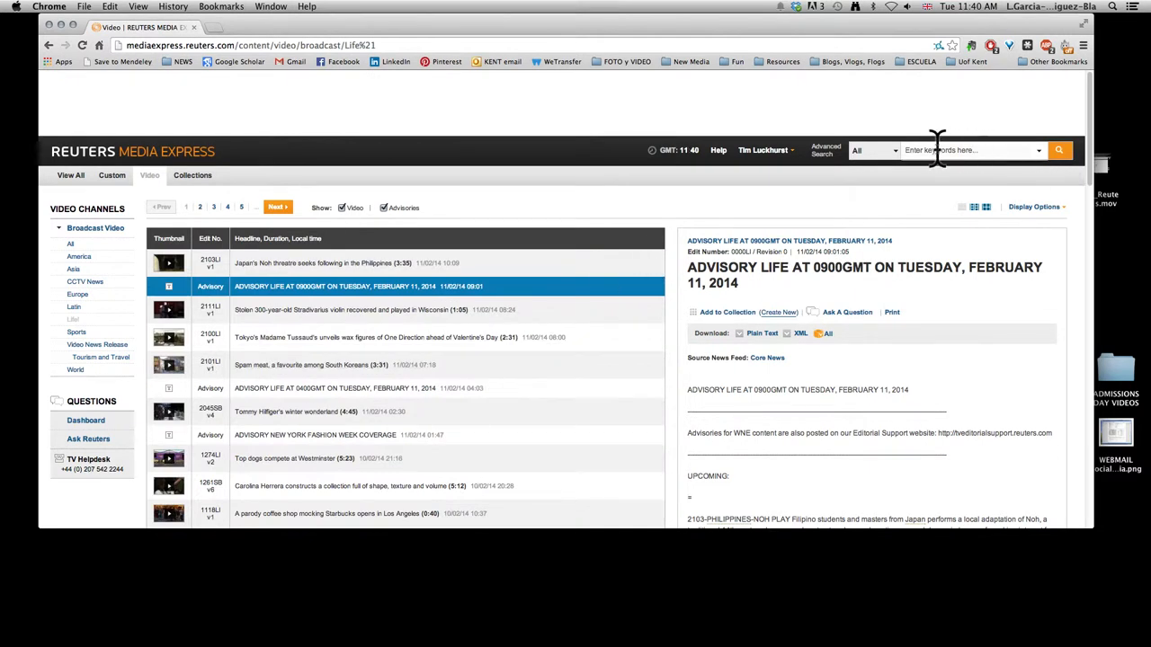
Search the archive for the keyword 'olympics' chosen from the 'ol' suggestions.
left_click(824, 151)
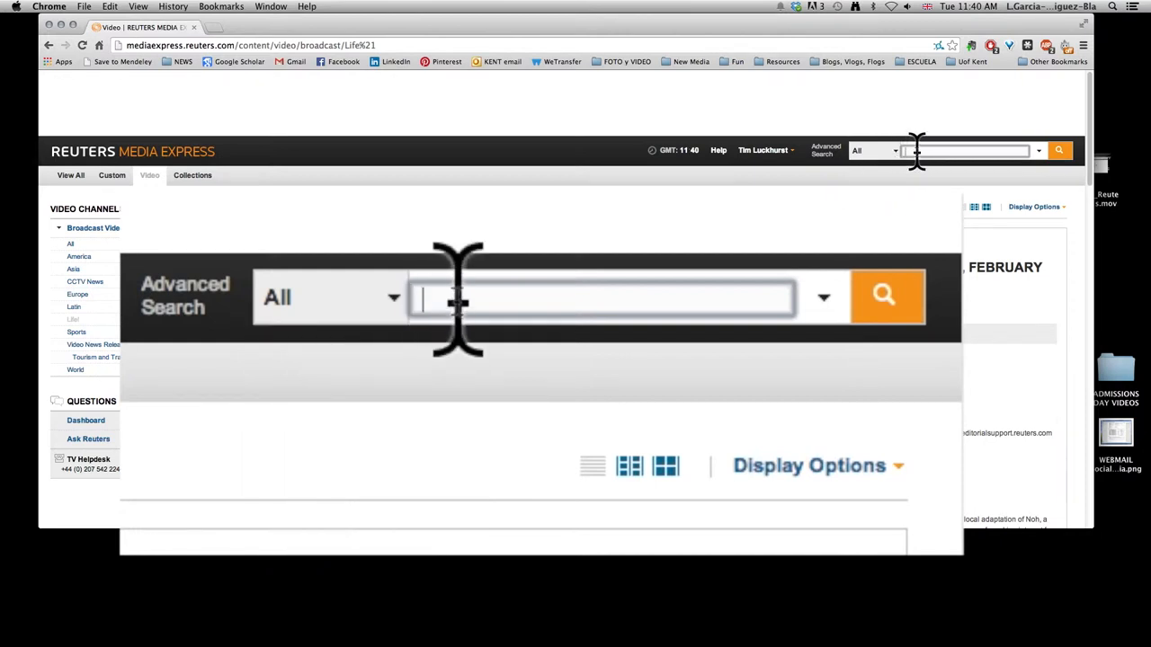
type("ol")
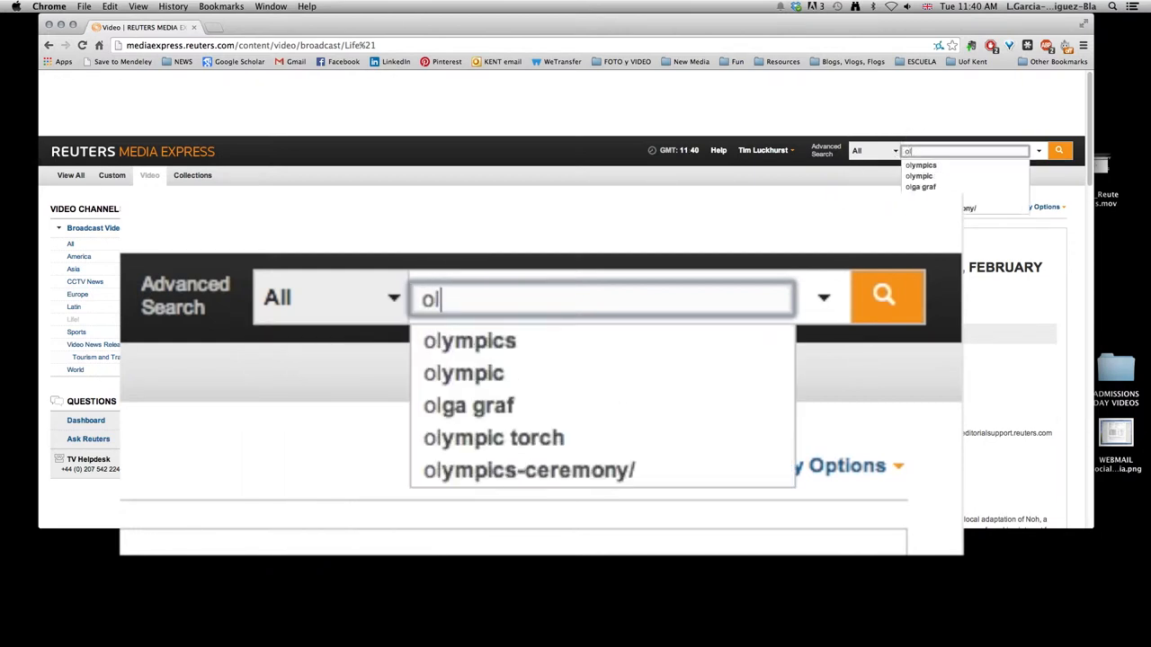
left_click(468, 342)
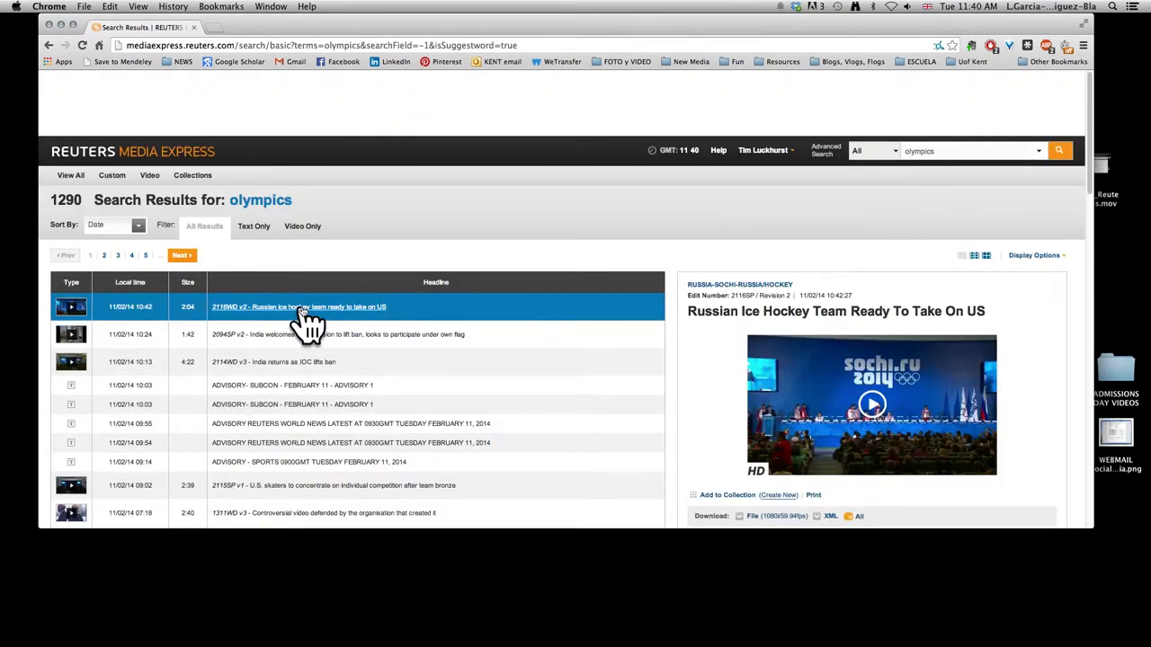
Scroll to the Russian ice hockey story and play its video preview.
scroll("down", 3)
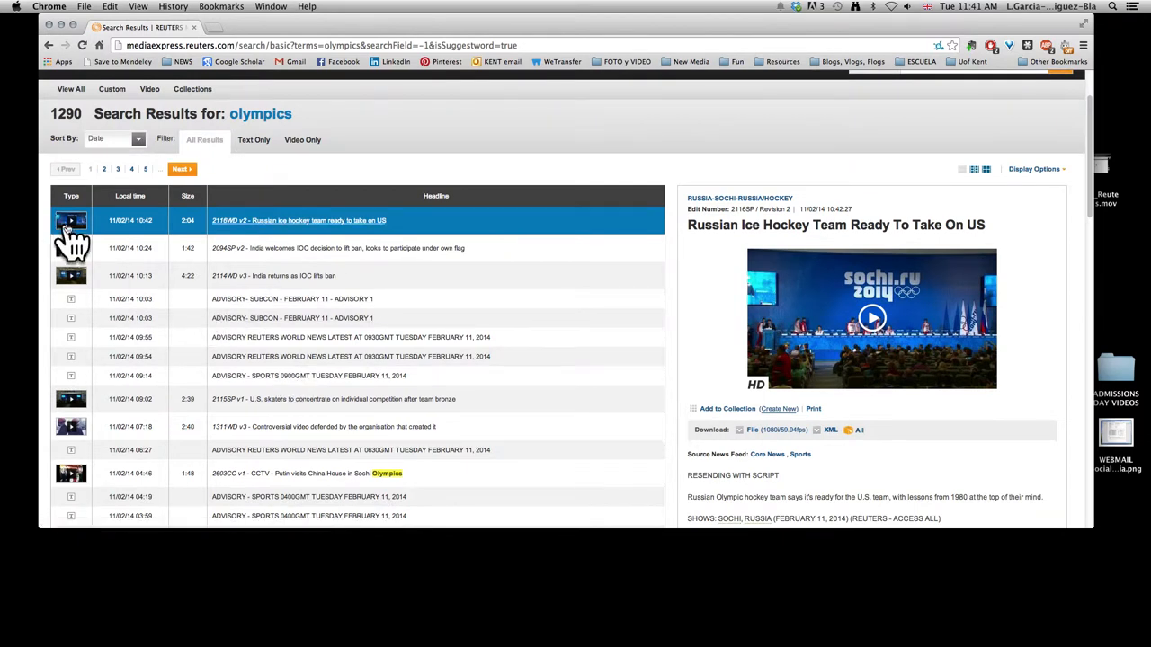
mouse_move(76, 249)
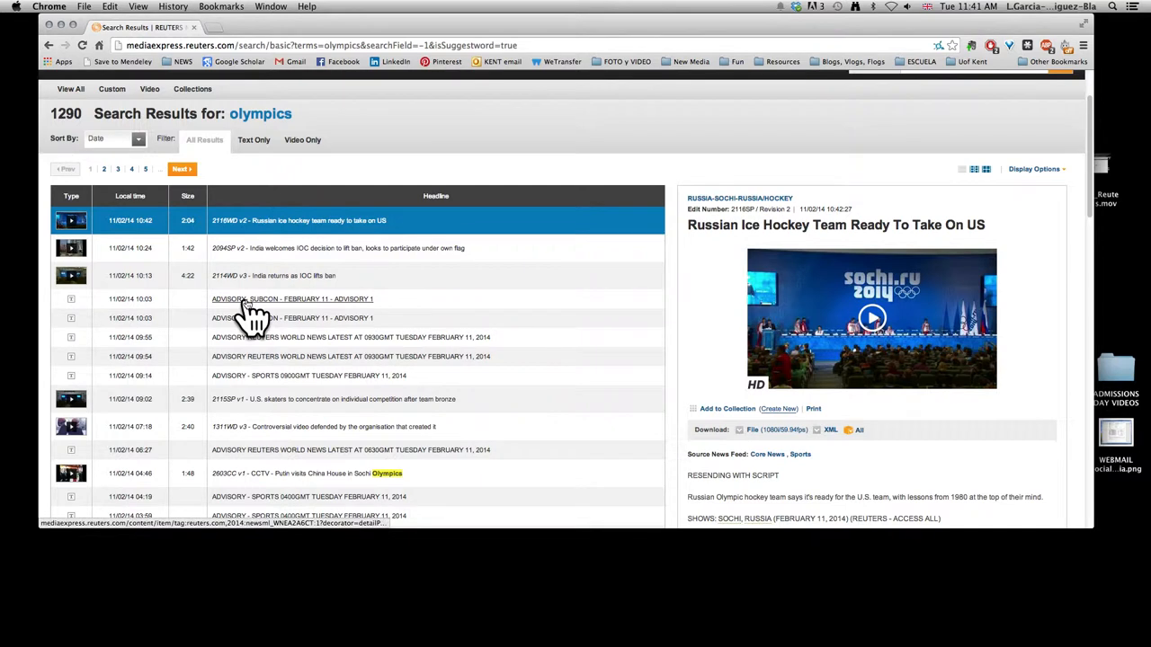
mouse_move(306, 256)
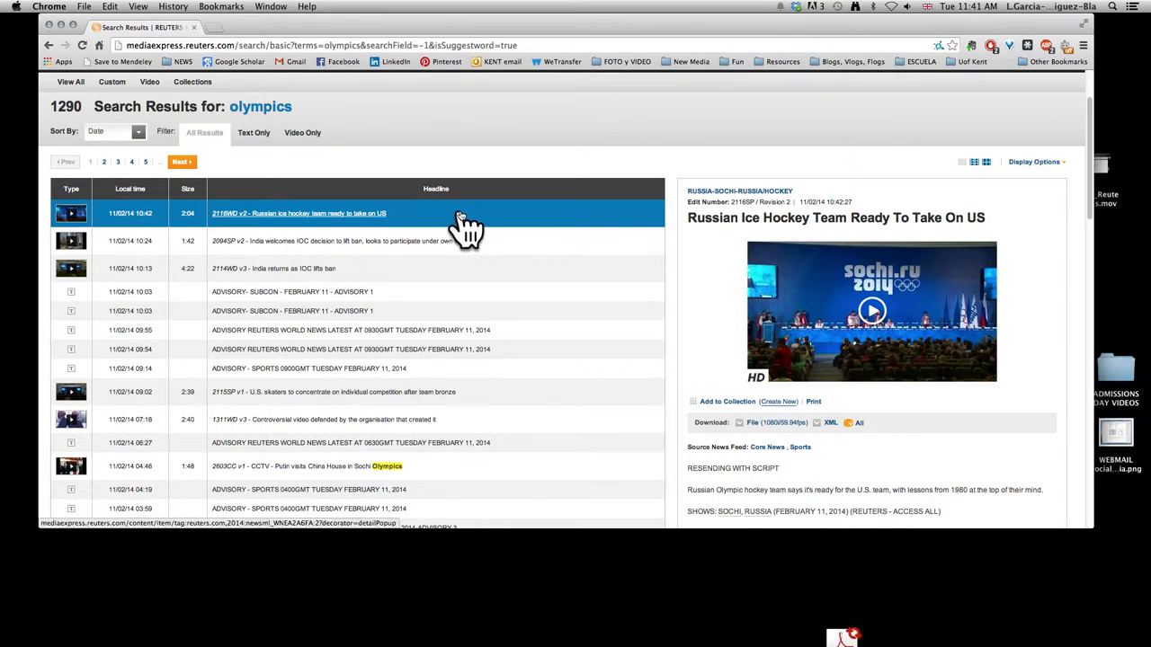
mouse_move(500, 234)
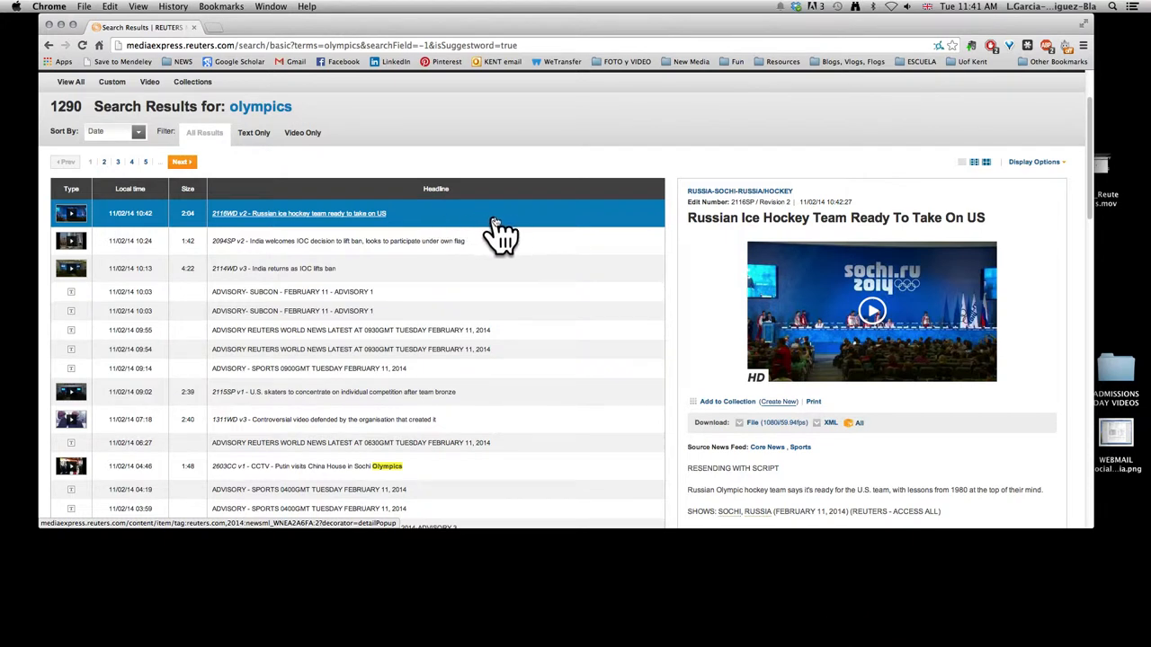
scroll("down", 3)
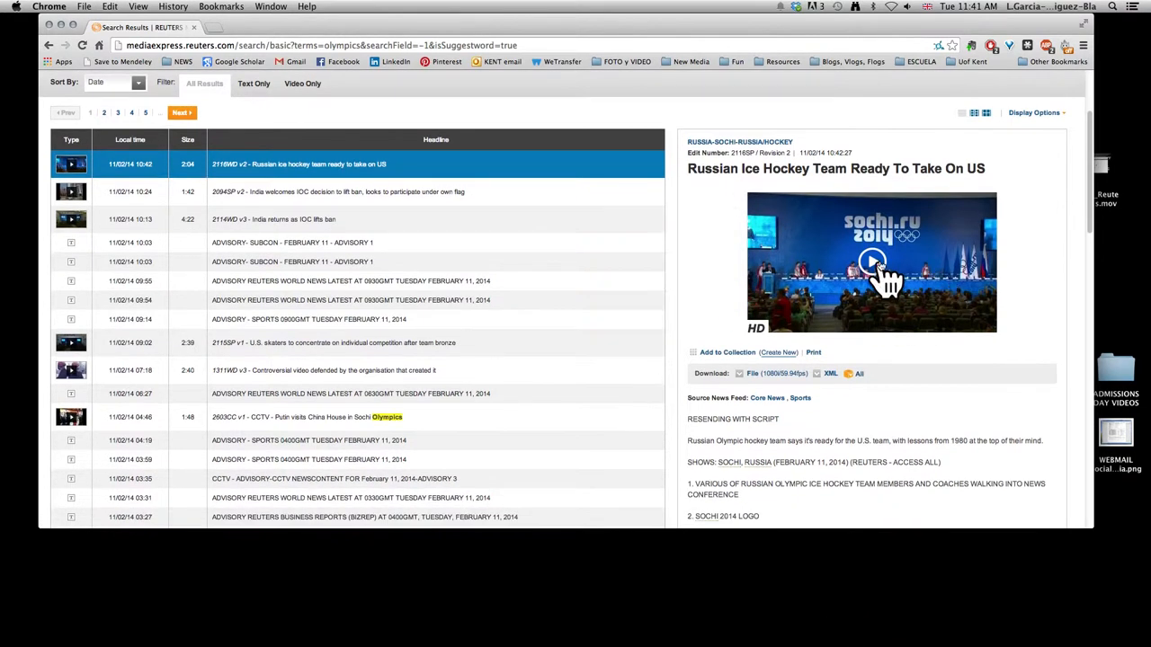
left_click(870, 263)
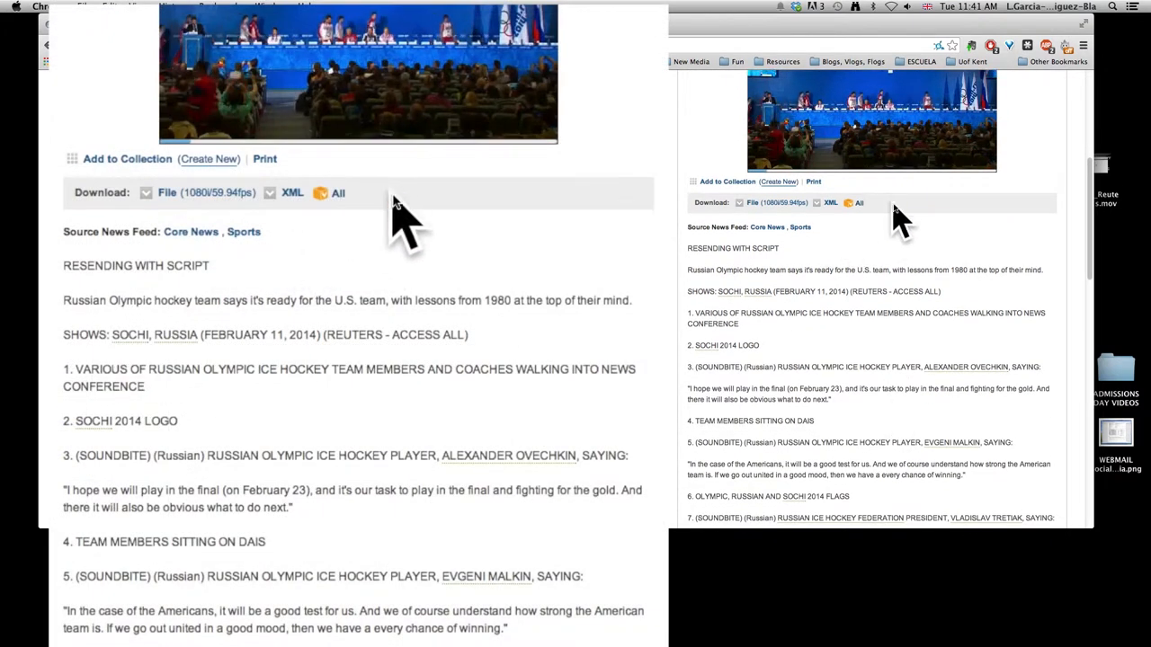
scroll("down", 3)
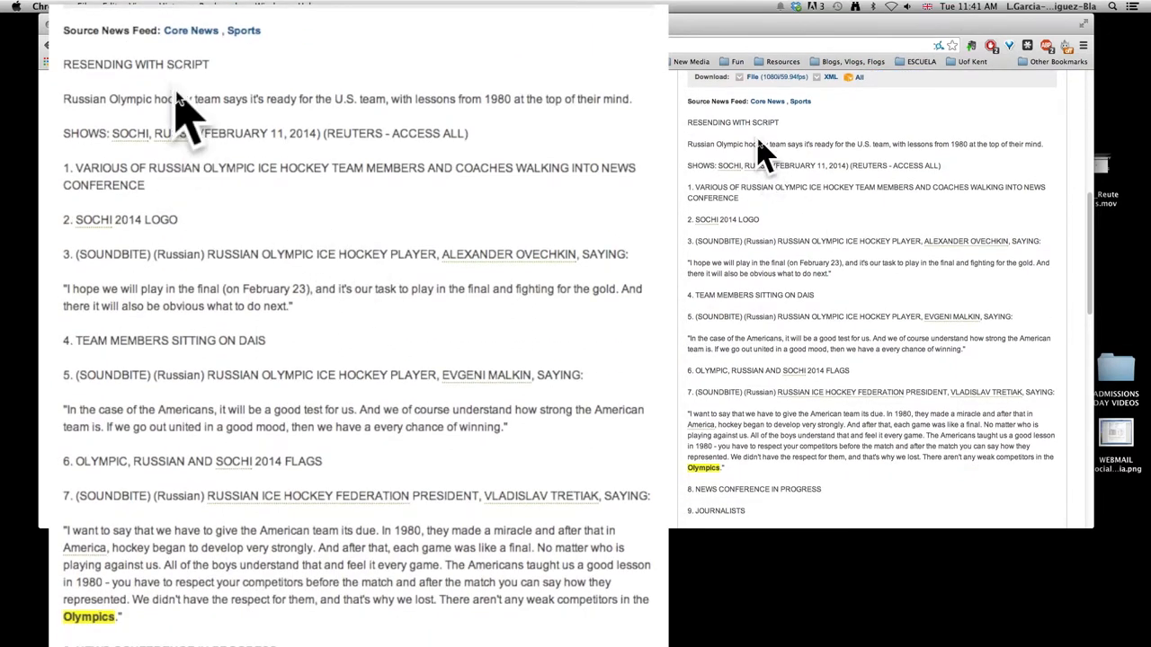
mouse_move(179, 315)
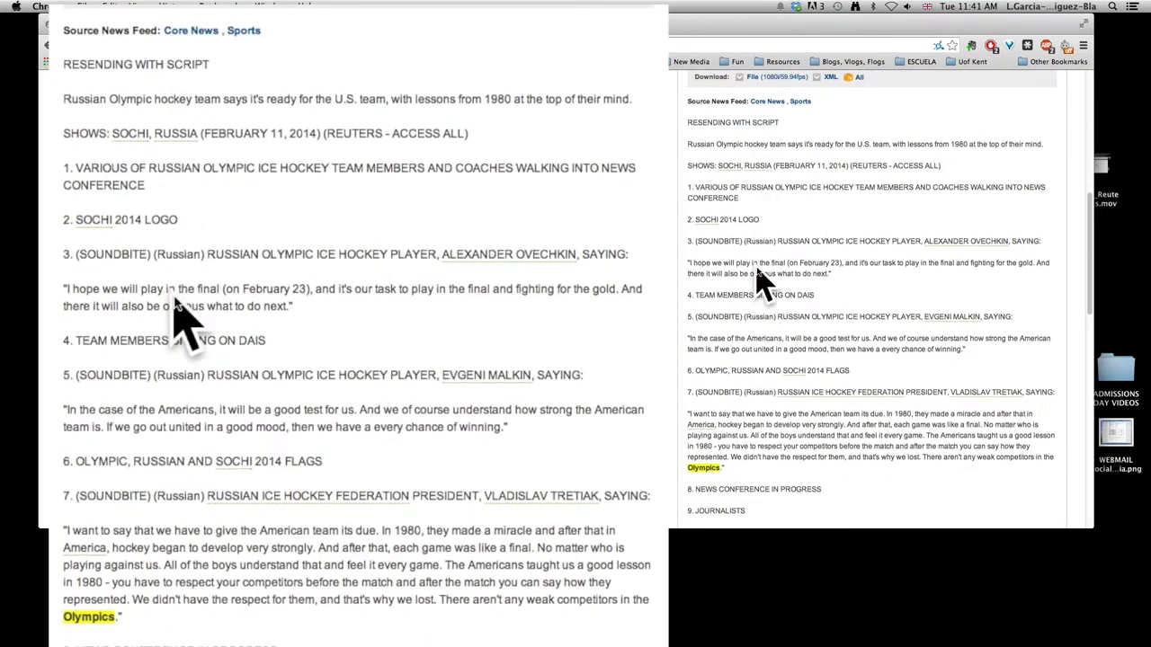
mouse_move(224, 288)
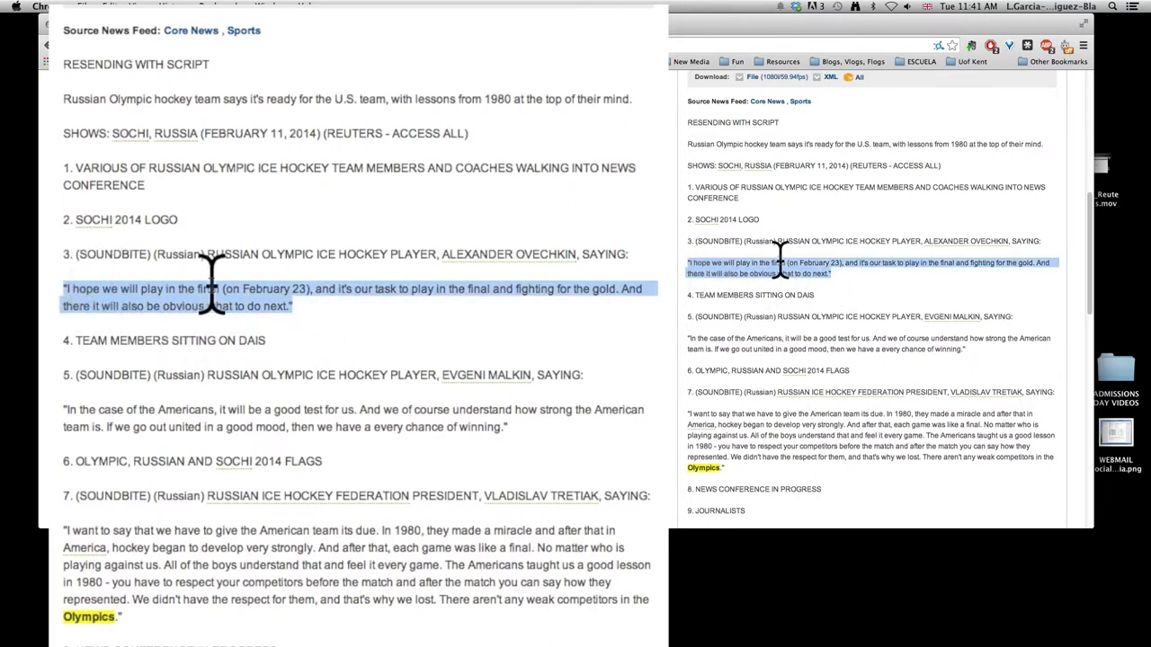
scroll("down", 3)
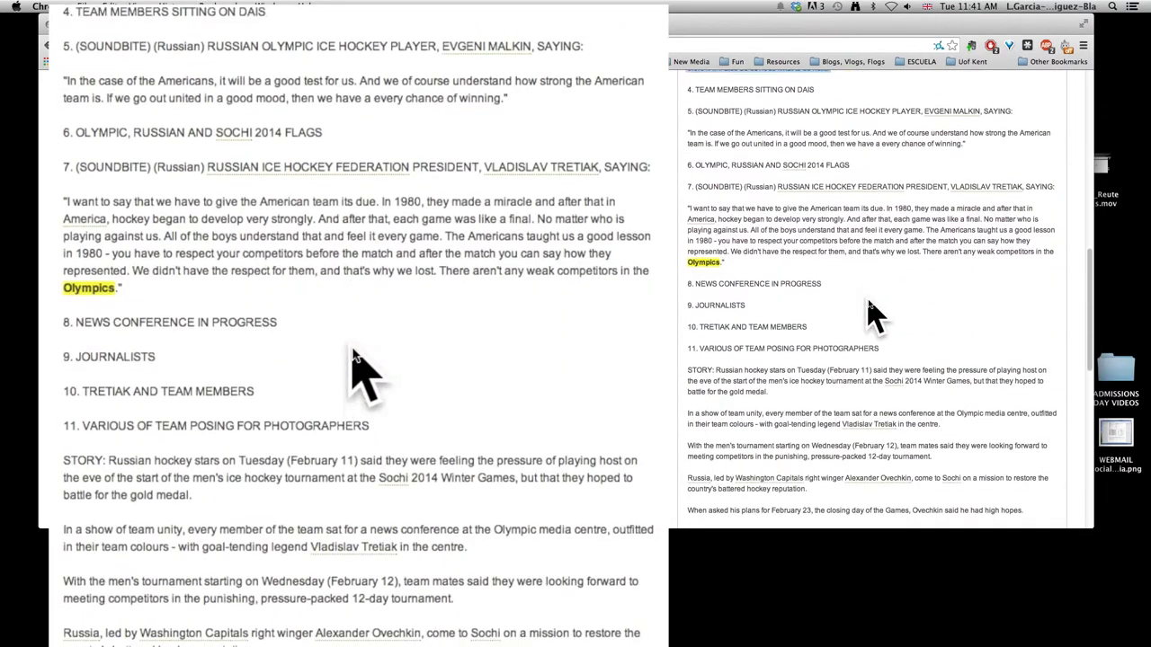
scroll("down", 3)
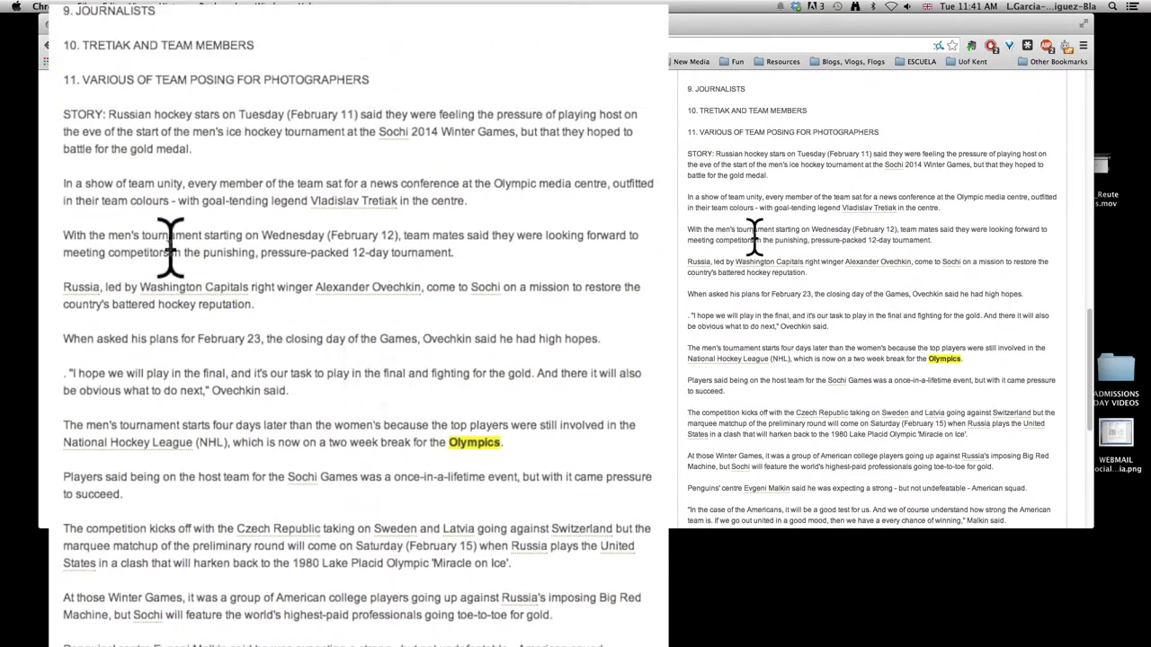
scroll("down", 3)
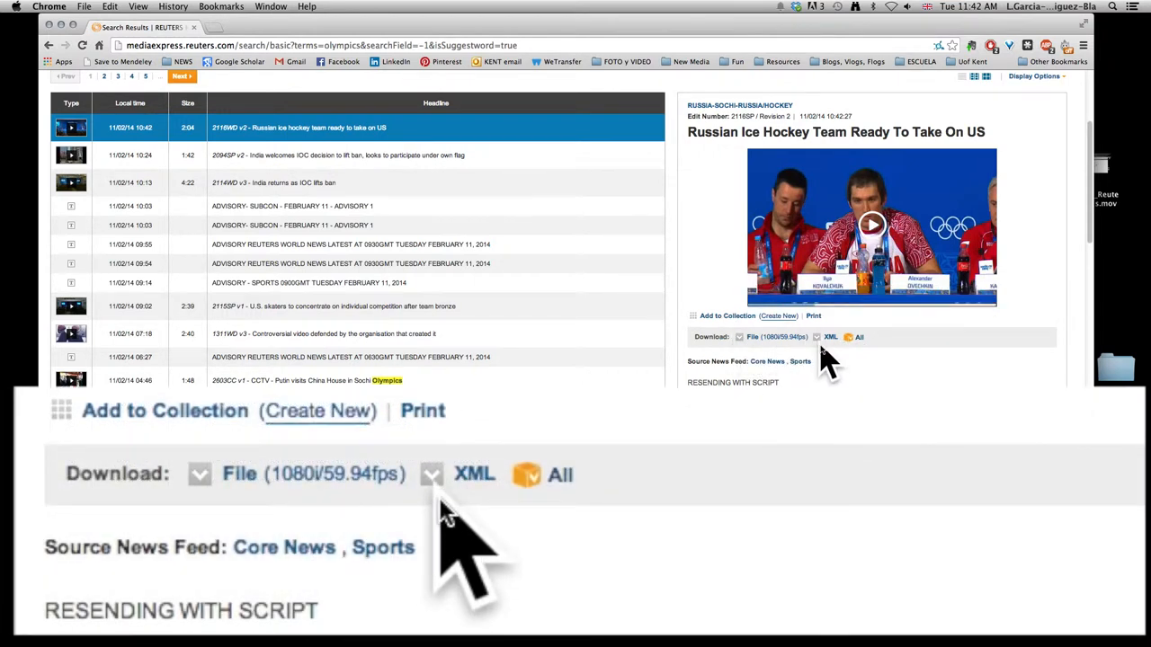
mouse_move(751, 351)
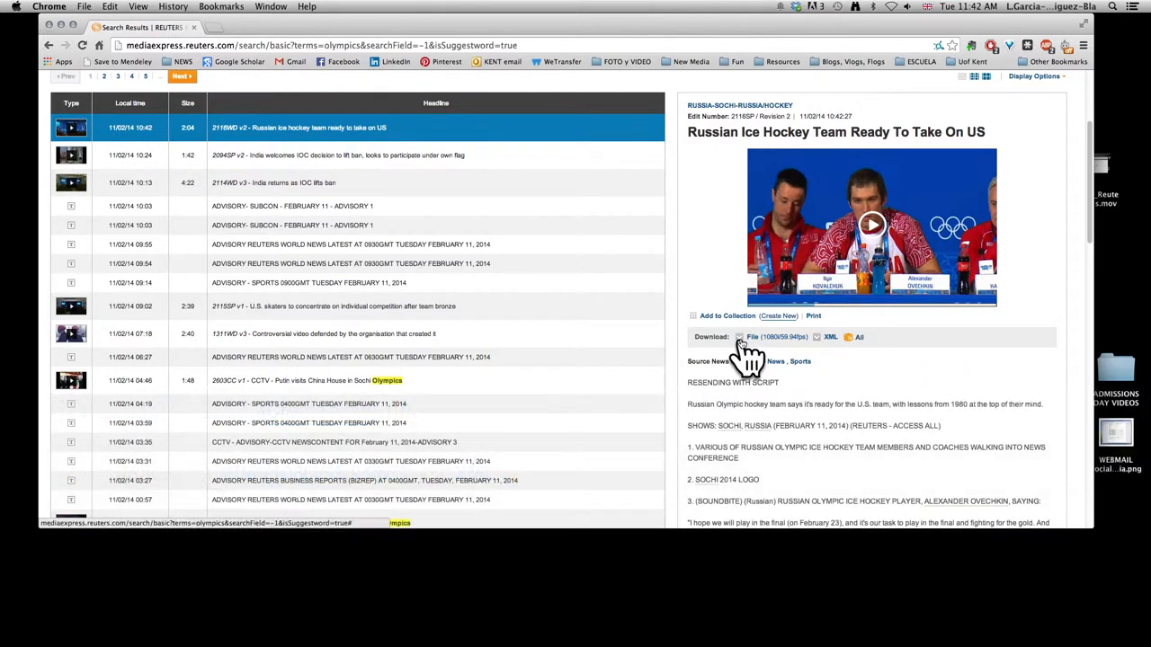
Start downloading the File (1080i/59.94fps) version of the hockey clip.
left_click(754, 337)
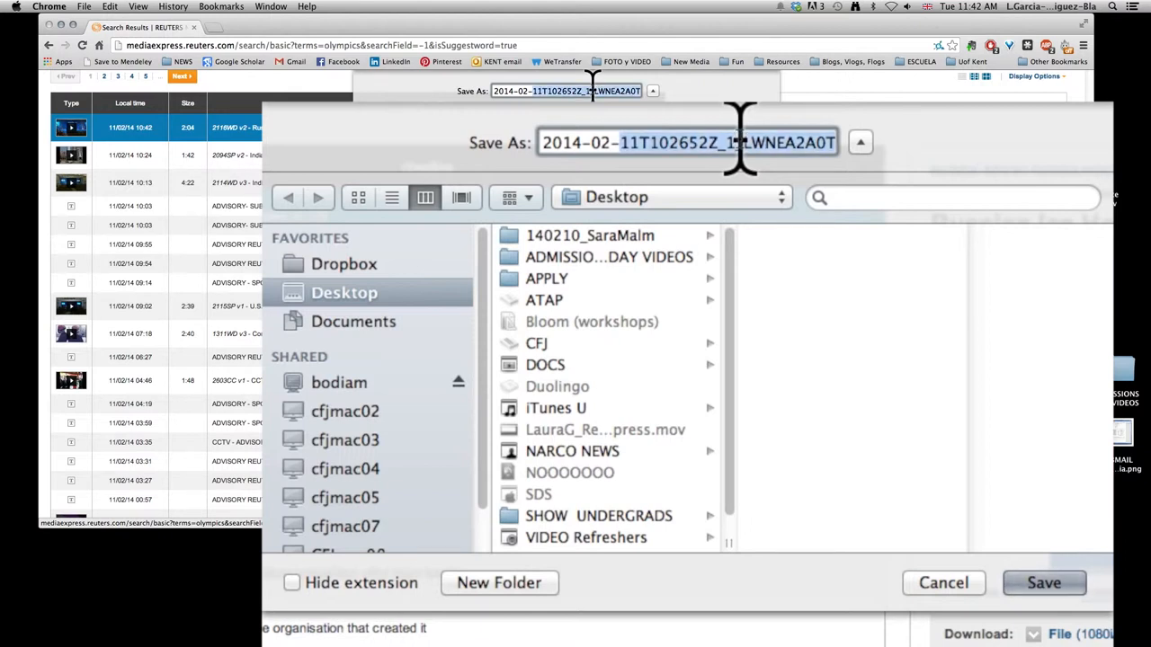
Name the file RussianIceHockey_Olympics with hidden MP4 extension and save it to the Desktop.
type("2014-RUSSIA-SOCHI-RUSSIA-HOCKEY")
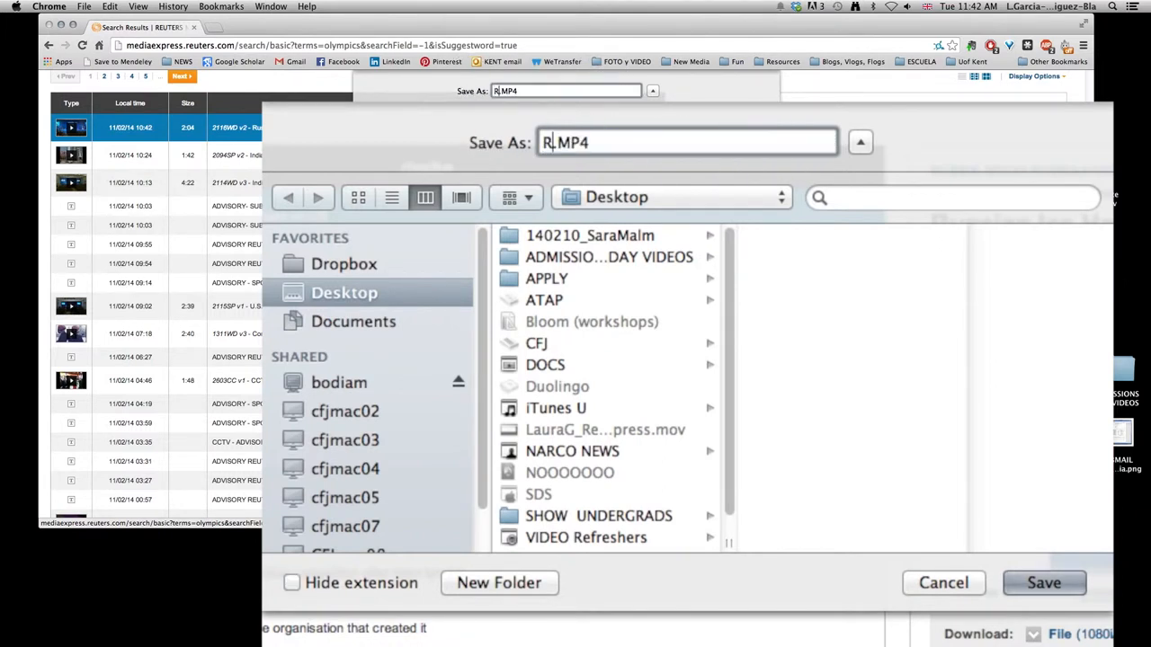
type("ussian")
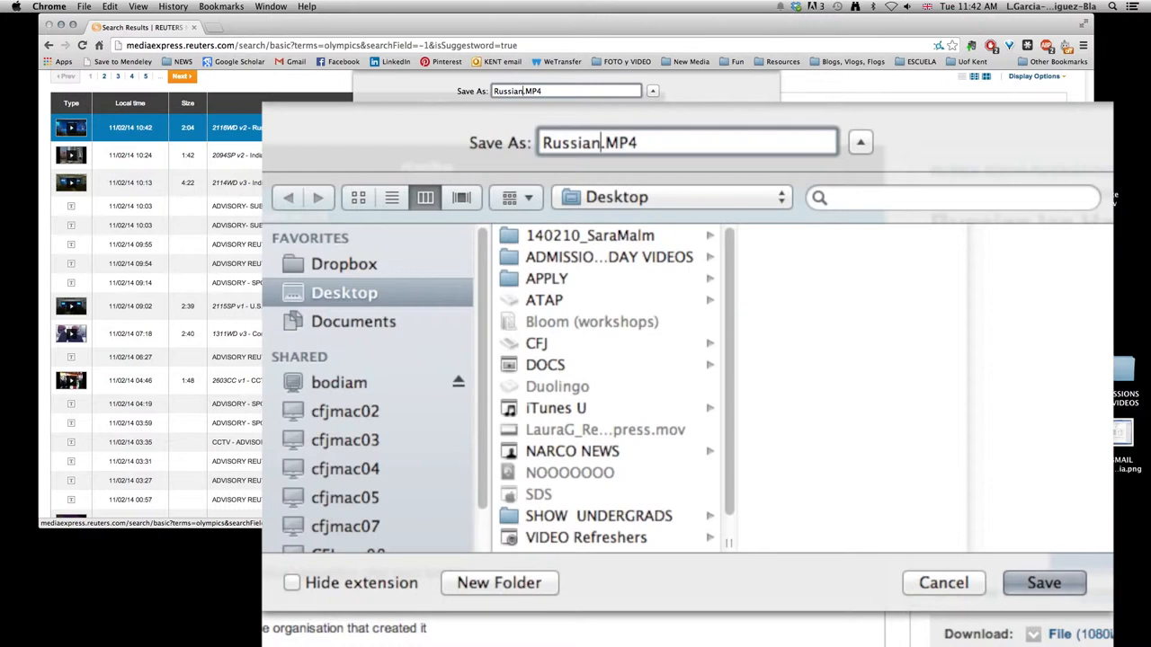
type("IceHockey_Olympics")
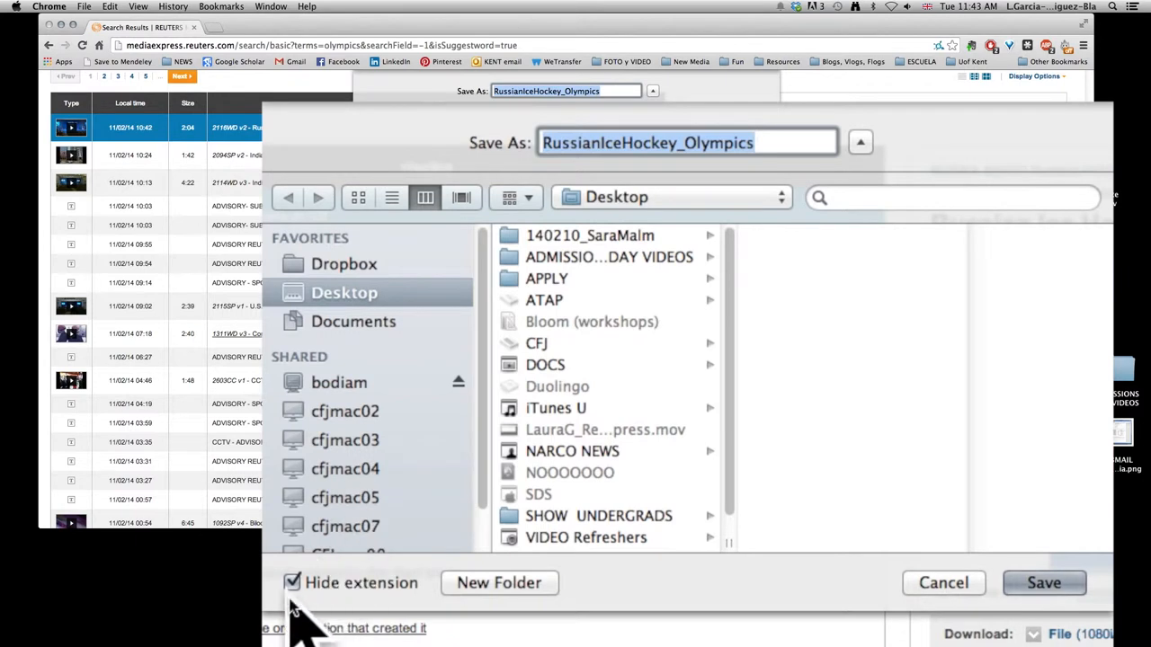
left_click(292, 582)
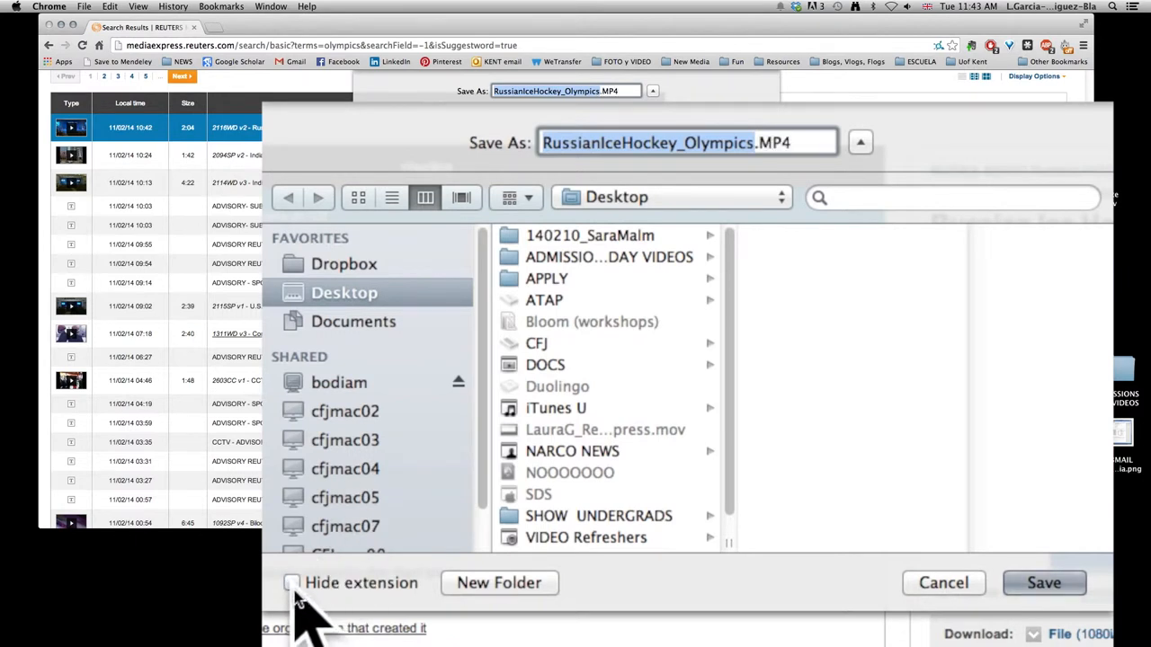
left_click(291, 582)
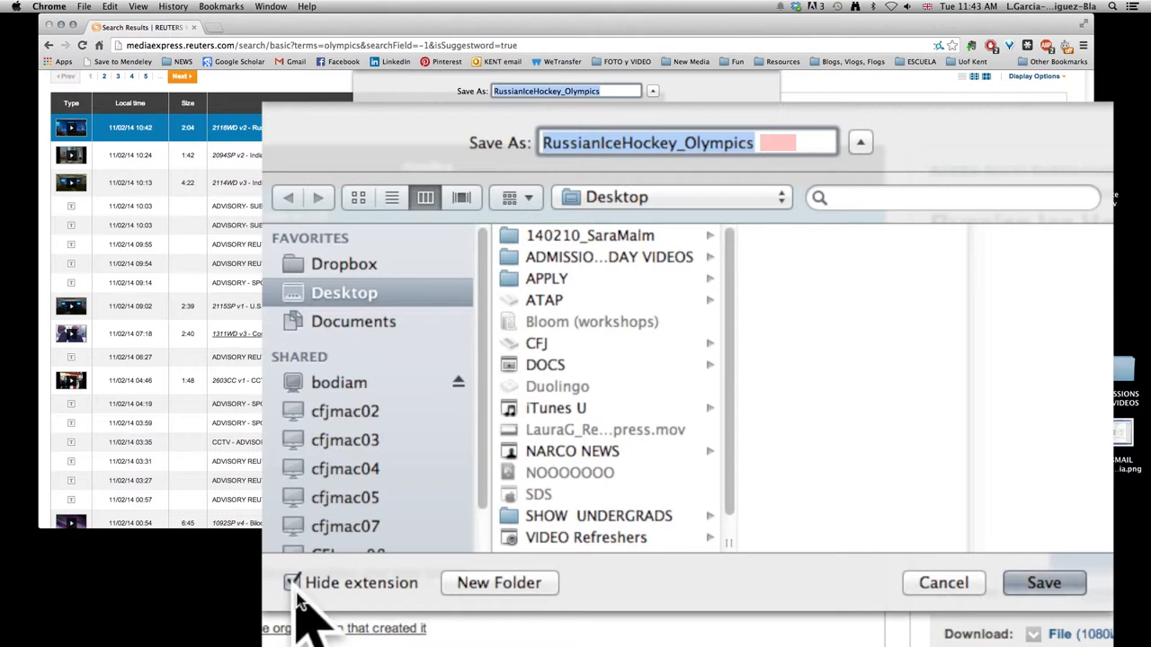
left_click(292, 582)
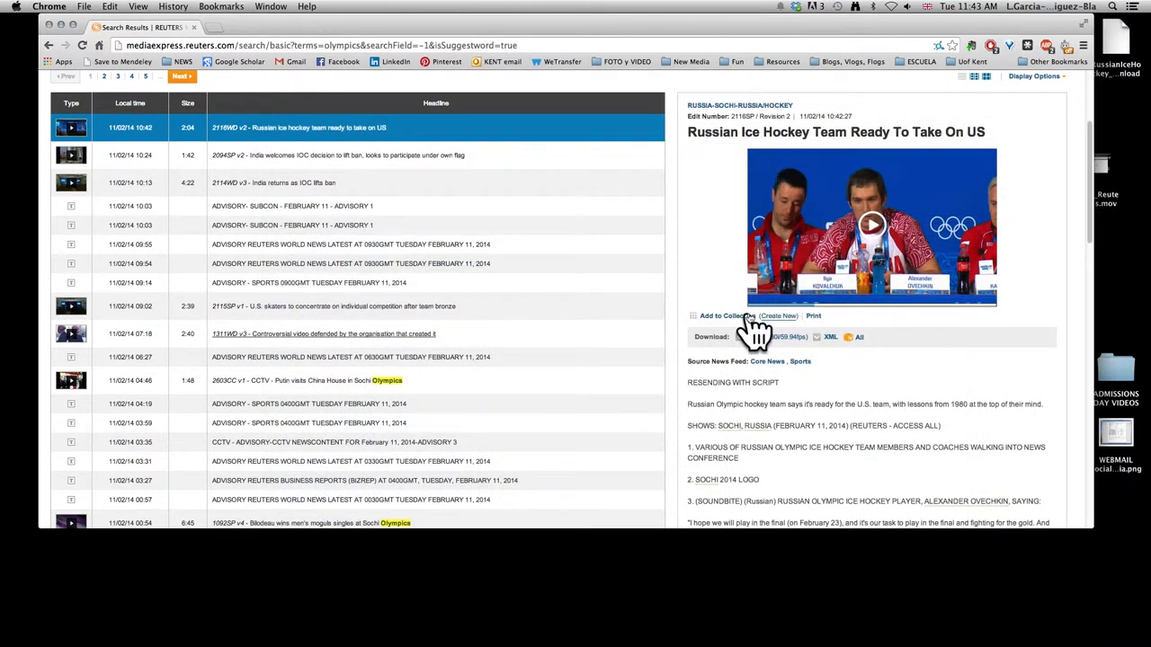
Confirm the download finished and switch from Chrome to Final Cut Pro.
left_click(774, 336)
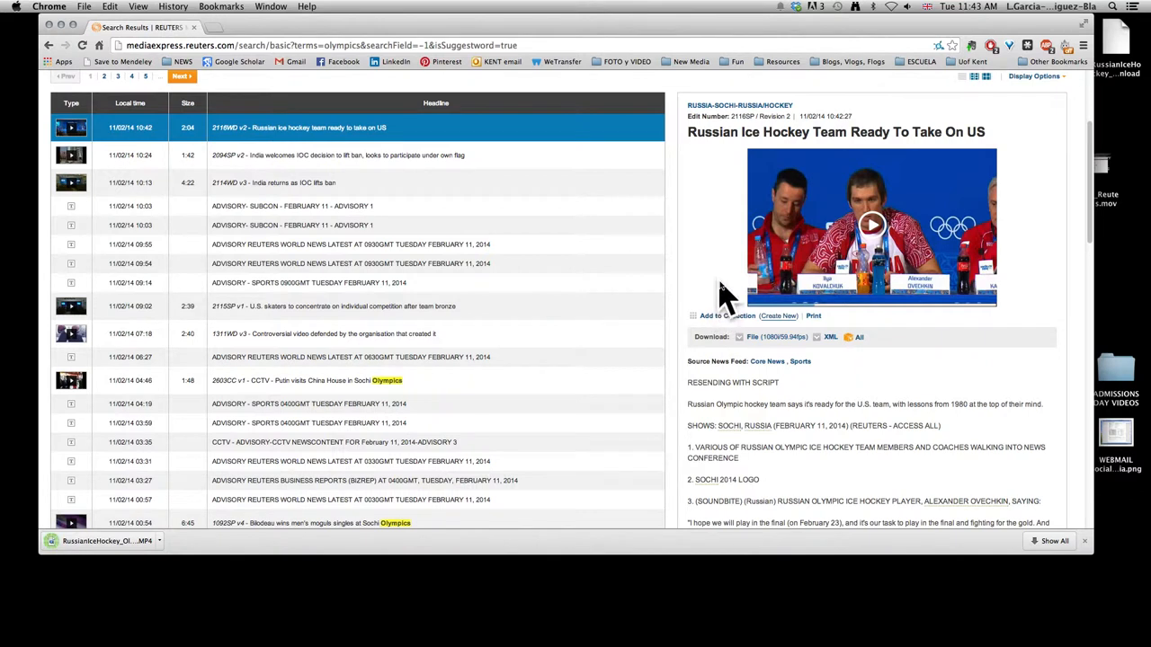
left_click(870, 224)
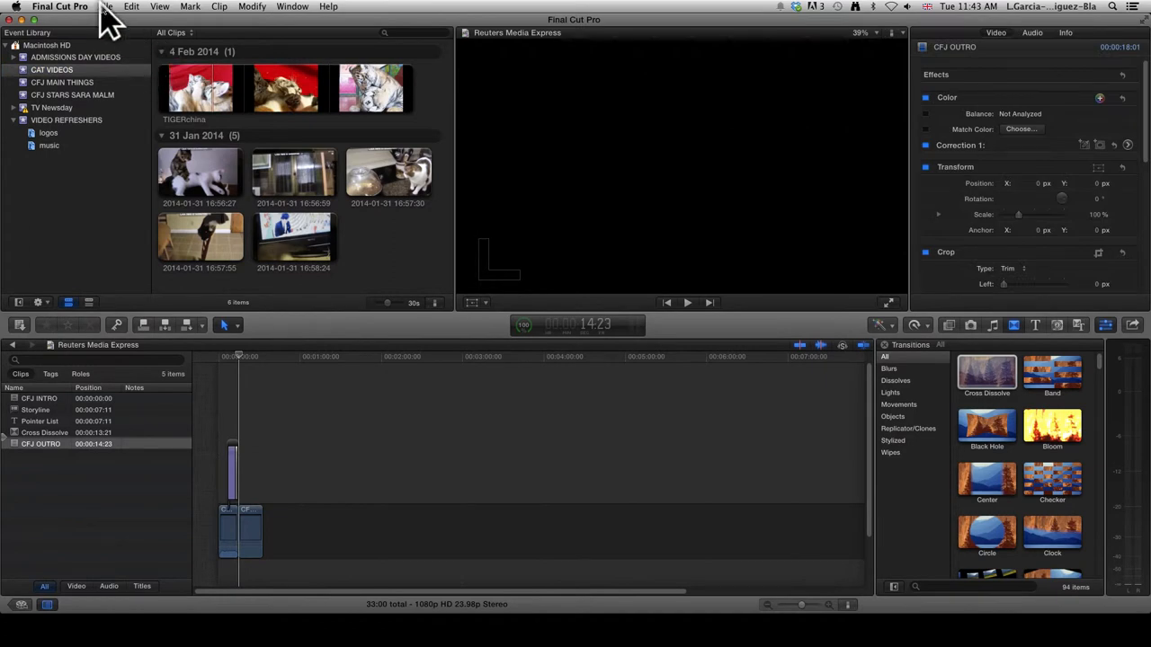
Start a media import via File > Import > Media… browsing the Desktop.
left_click(106, 7)
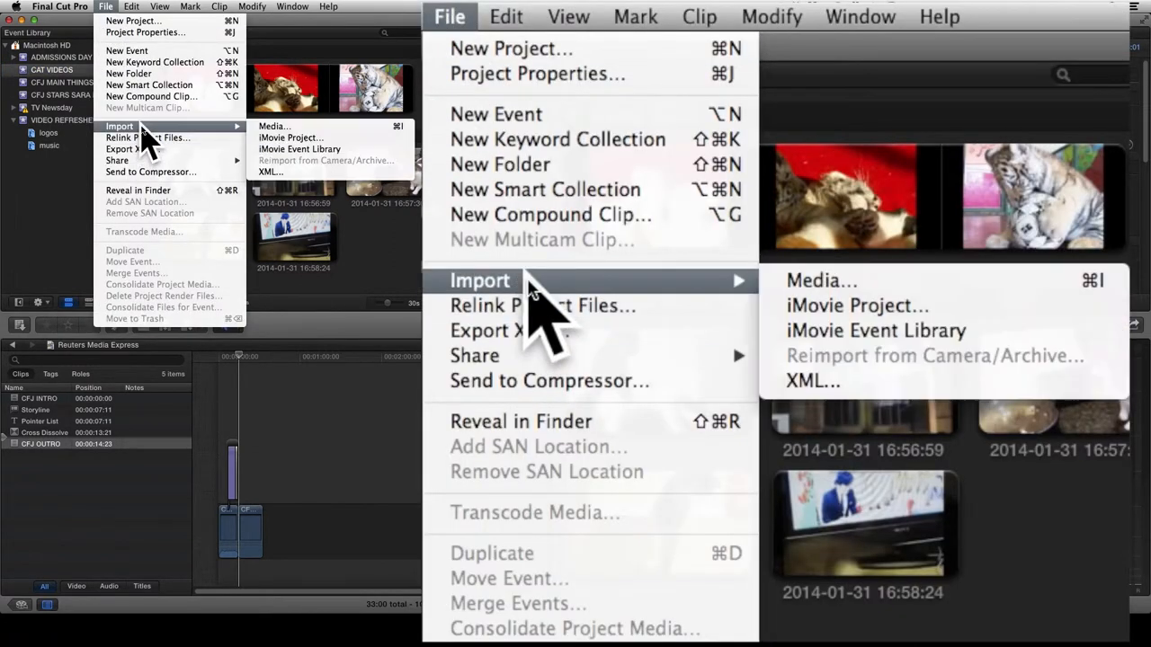
left_click(820, 281)
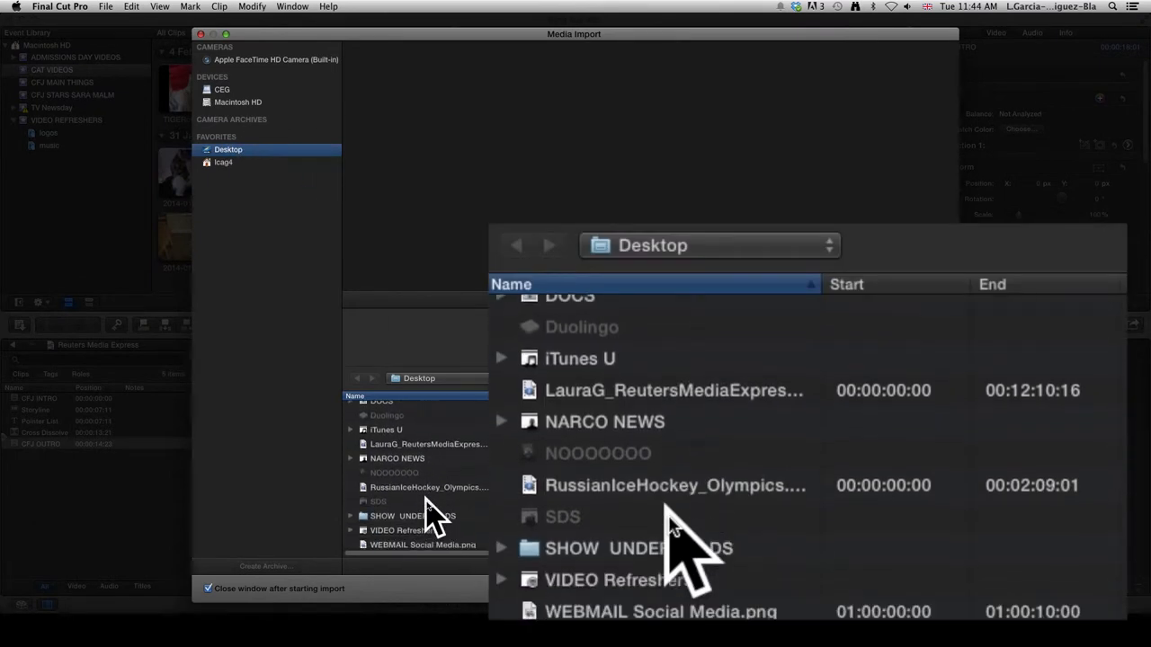
Select RussianIceHockey_Olympics.MP4 on the Desktop and choose Import Selected….
left_click(674, 485)
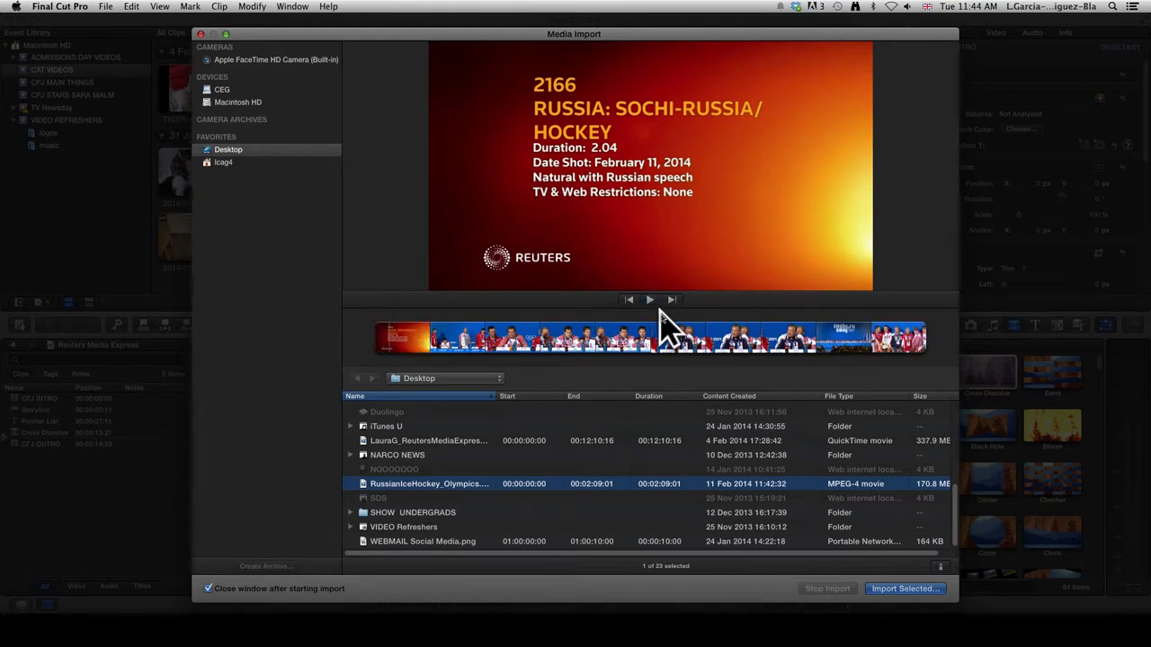
left_click(903, 590)
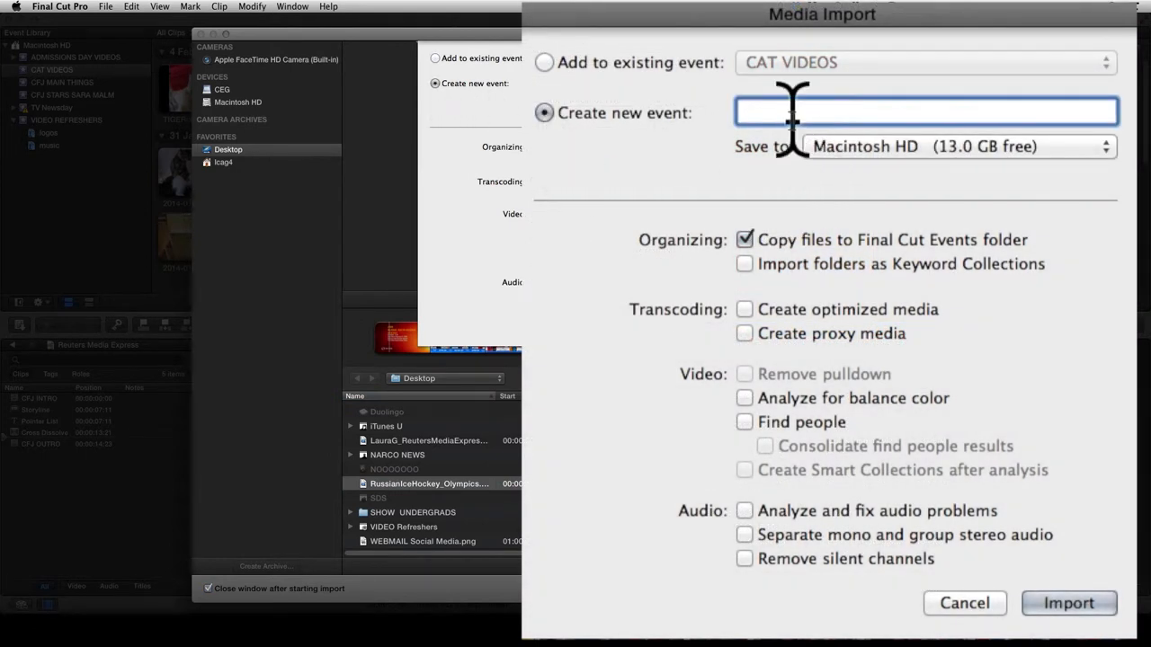
Name the new event 'olympics', keep Copy files checked, and import the RussianIceHockey_Olympics clip.
type("olympics")
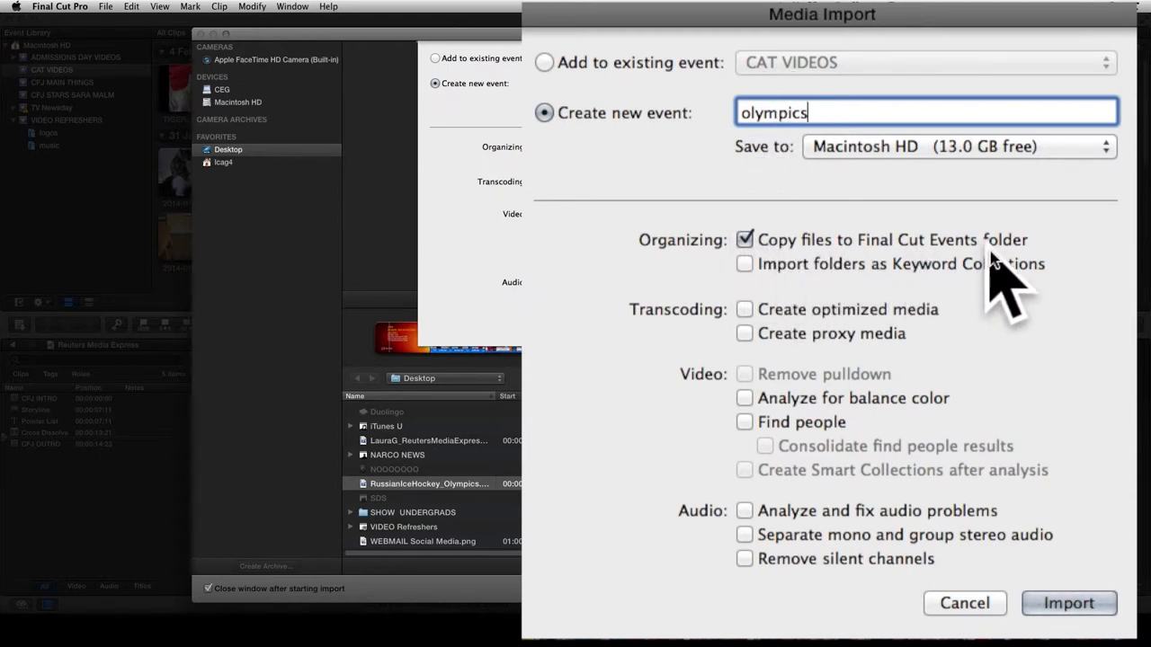
left_click(1069, 602)
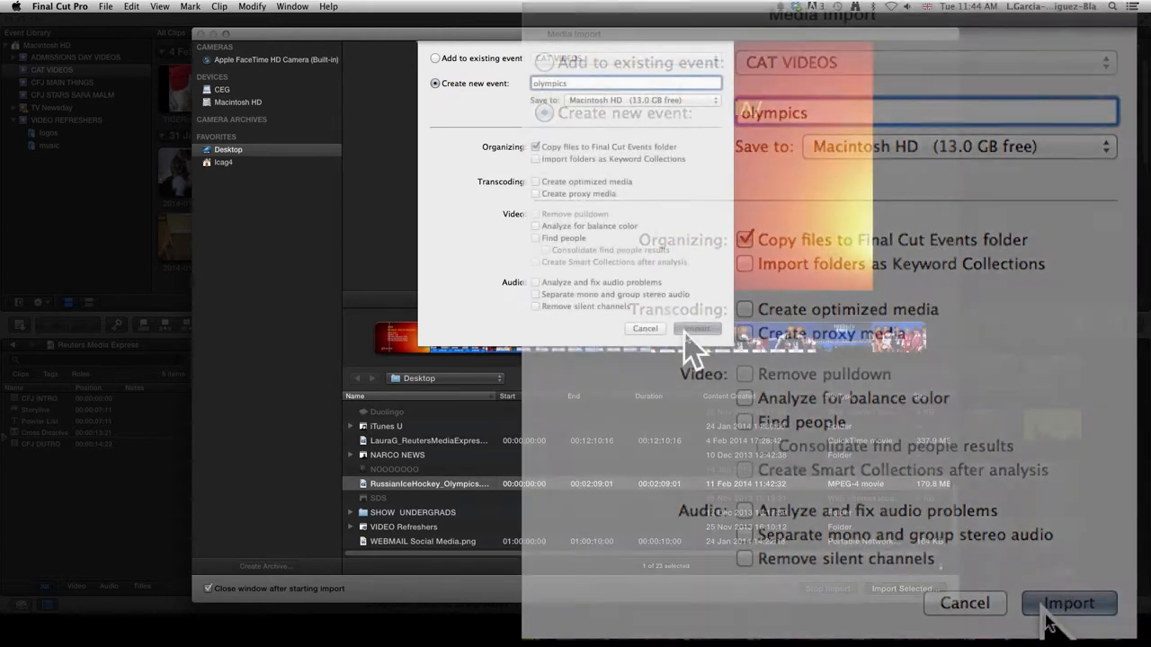
left_click(1068, 604)
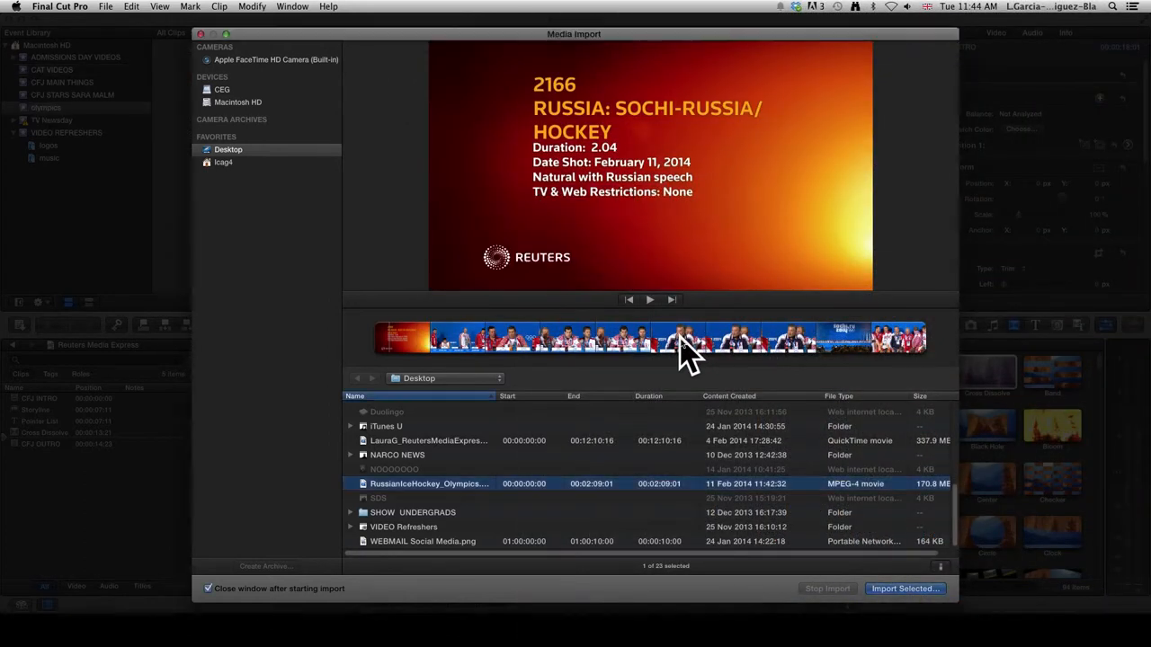
left_click(903, 590)
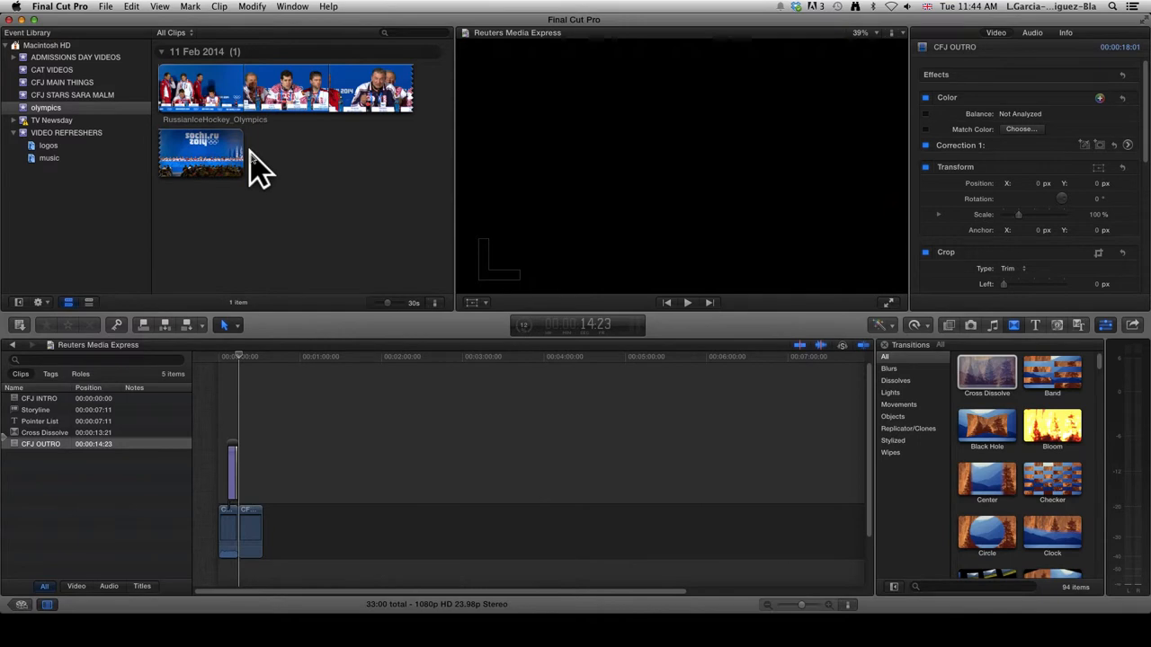
mouse_move(262, 200)
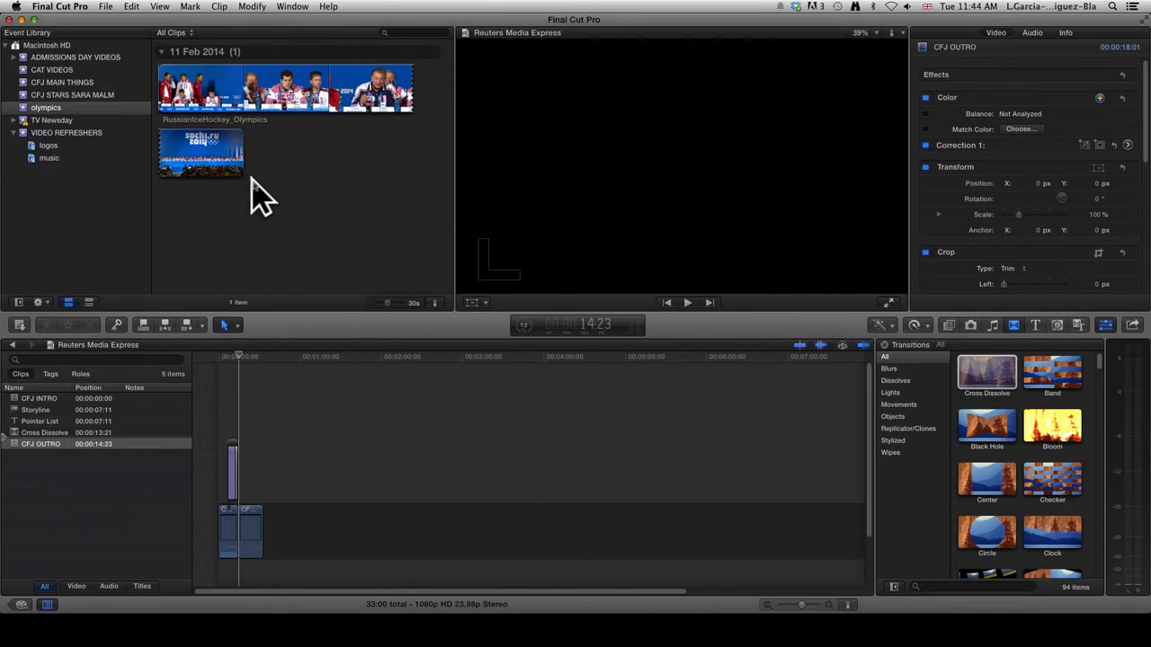
mouse_move(266, 194)
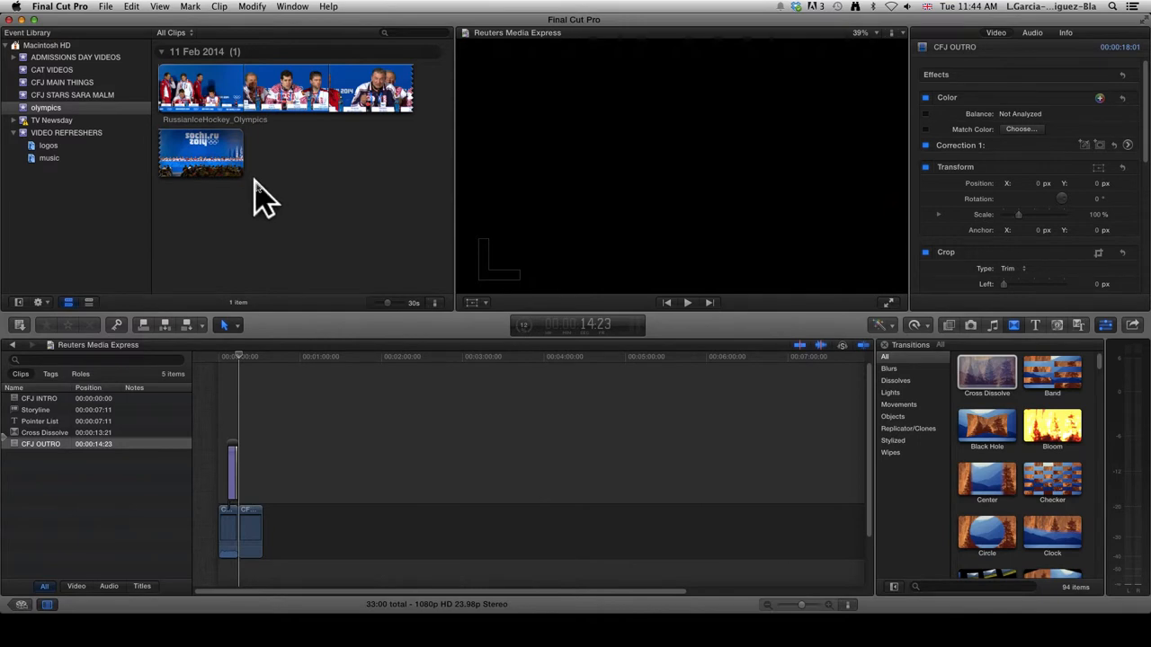
mouse_move(288, 212)
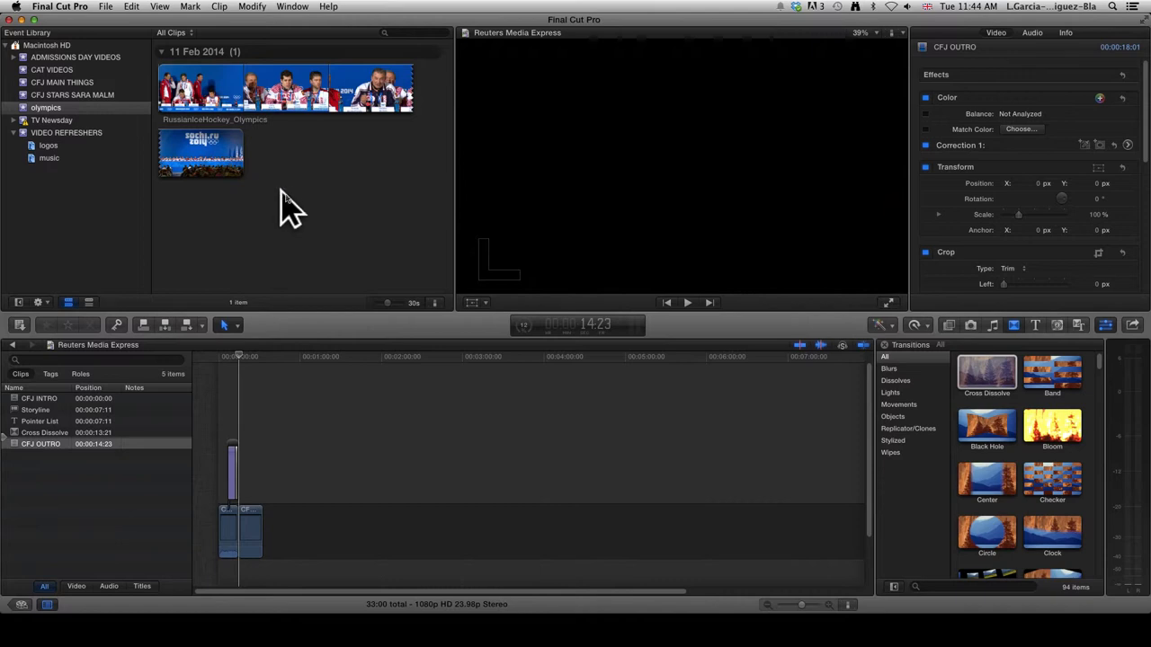
Select the RussianIceHockey_Olympics thumbnail in the olympics event so it shows in the viewer.
left_click(286, 88)
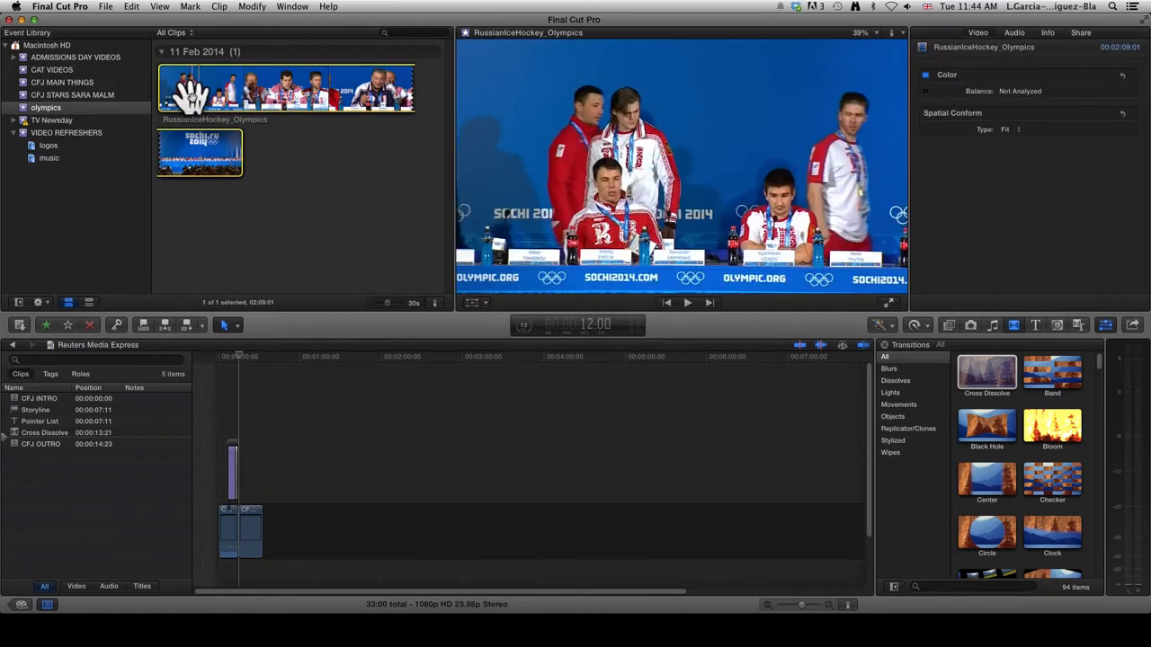
View the Importing Media progress (12%) in Background Tasks, then dismiss the window.
left_click(687, 302)
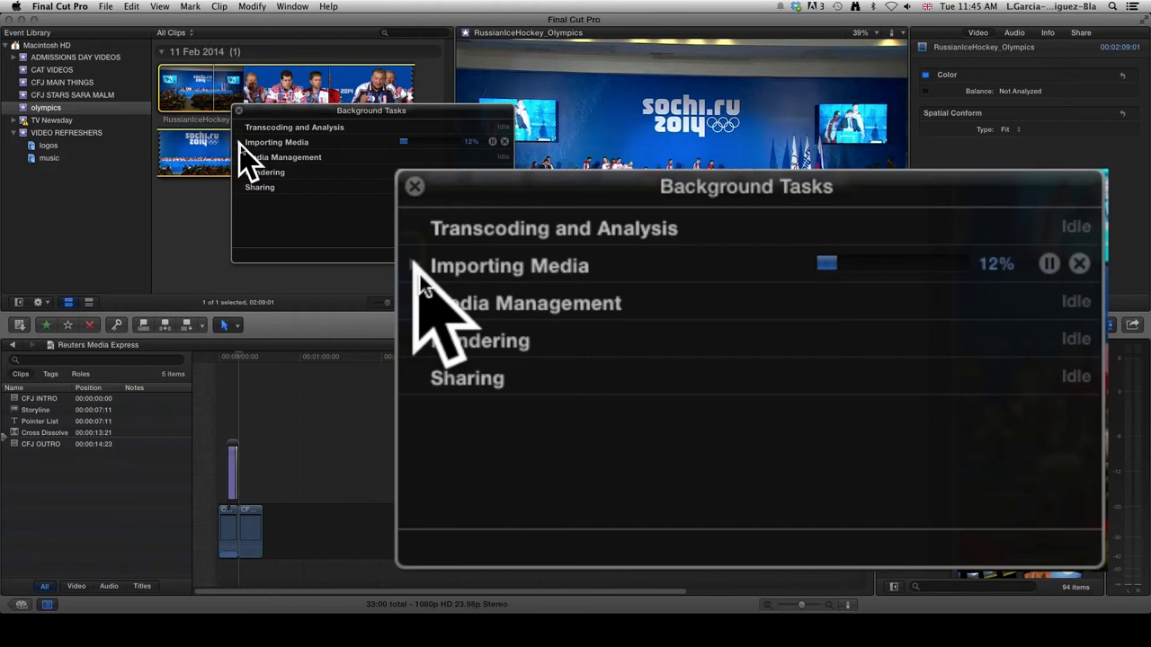
left_click(413, 185)
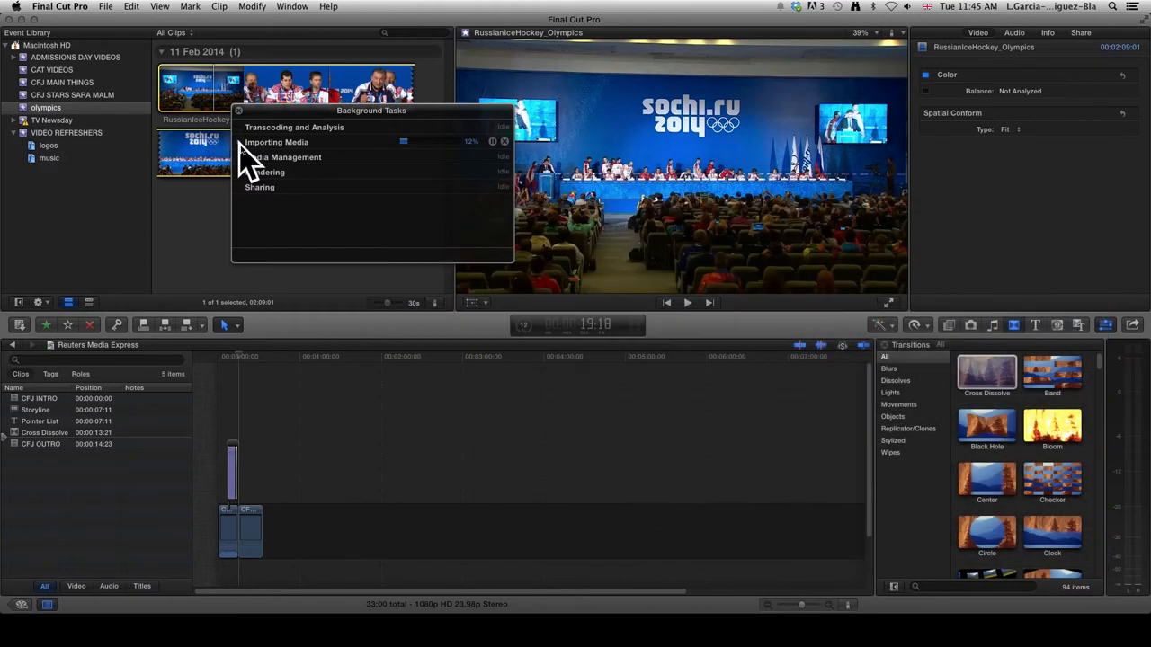